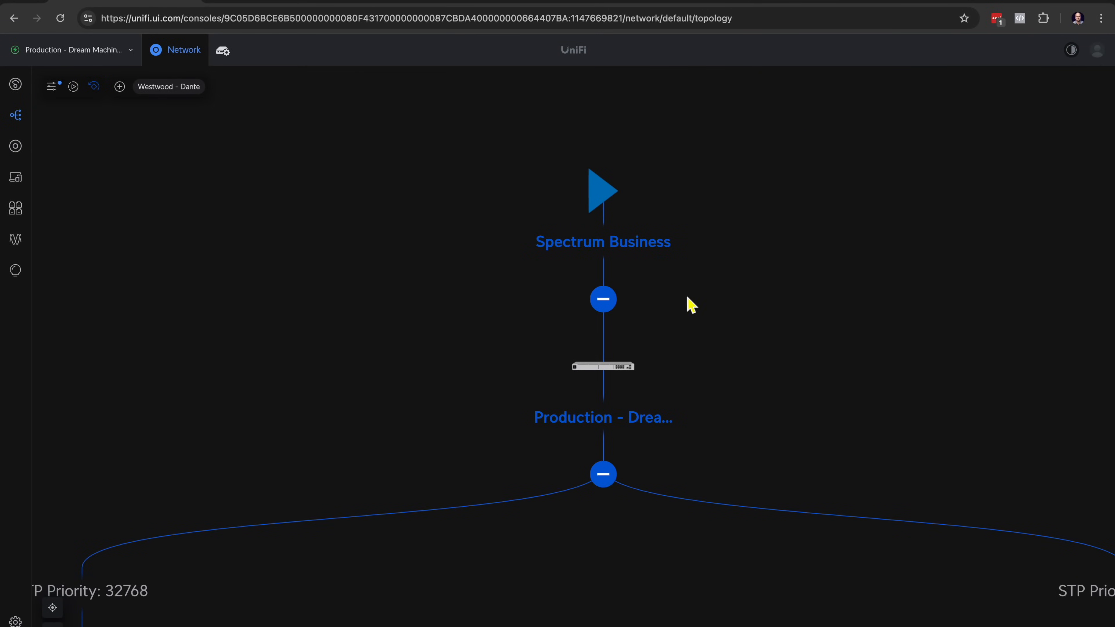
mouse_move(755, 288)
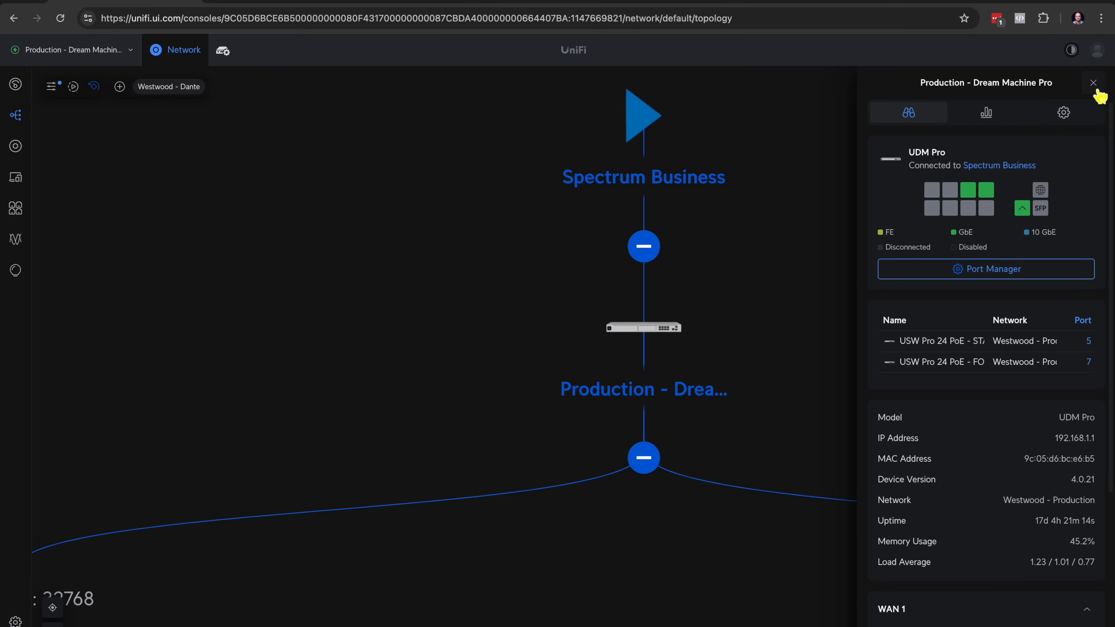
Close the Production gateway's details, inspect the FOH switch, then close its details too.
click(1093, 82)
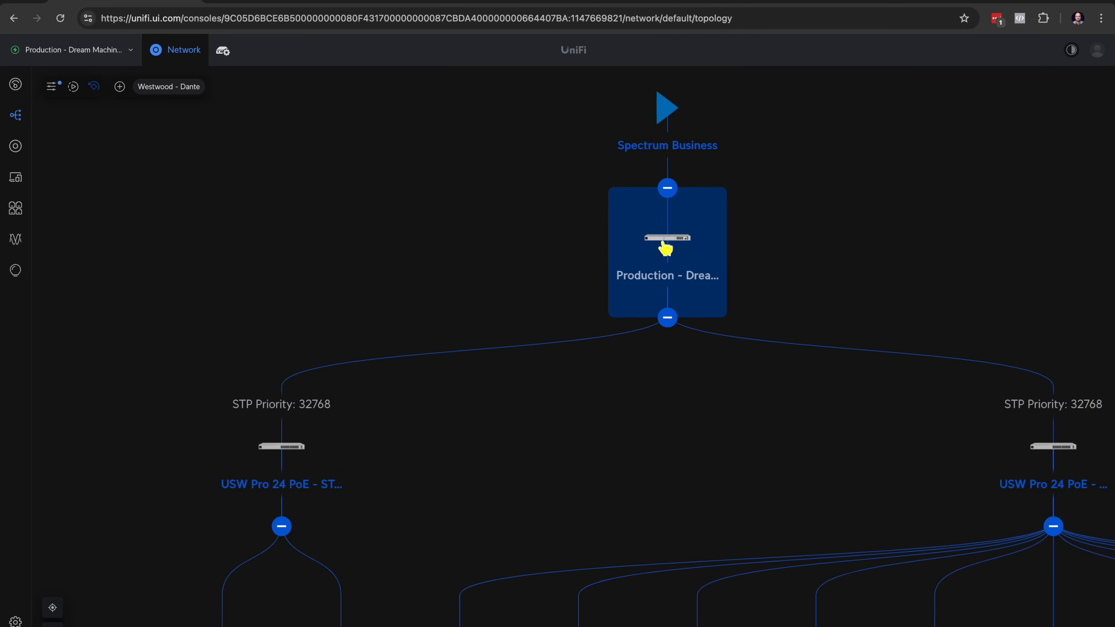
mouse_move(667, 242)
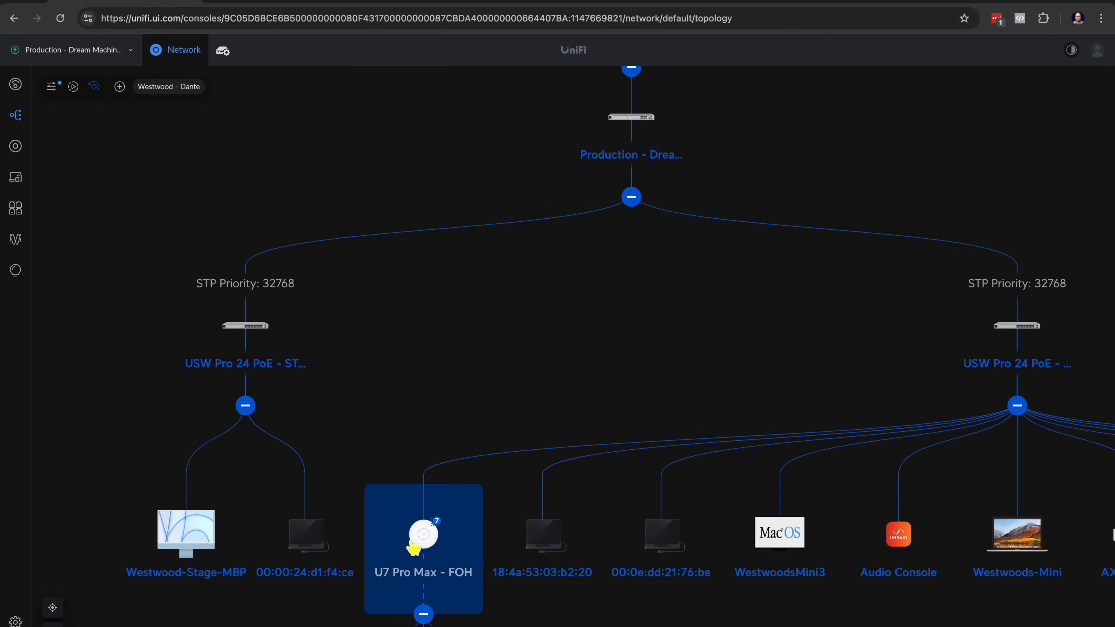
click(649, 275)
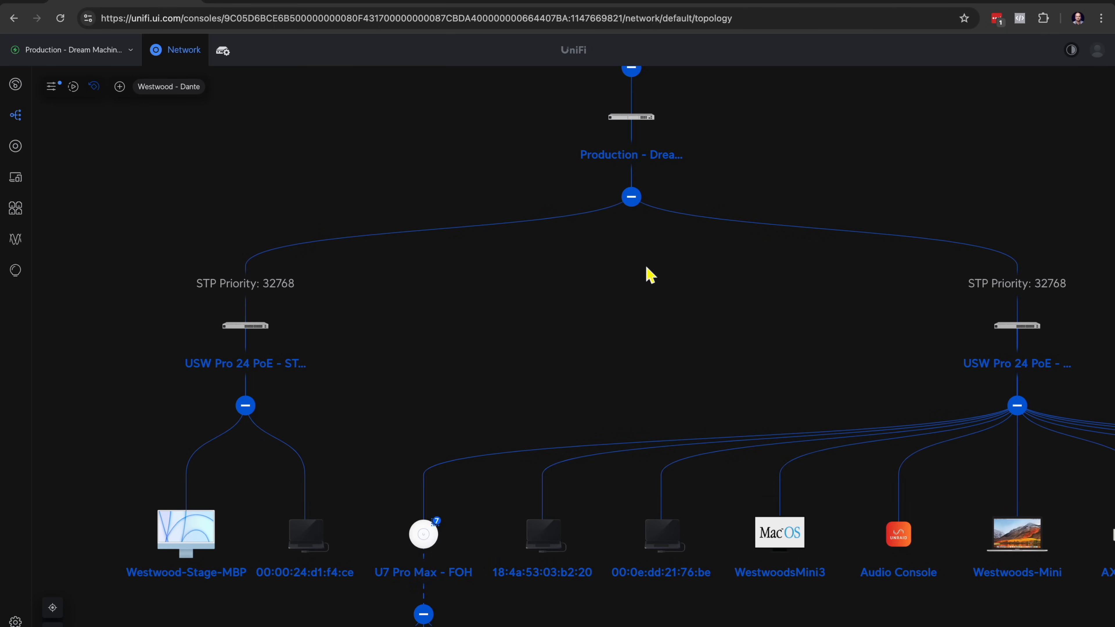
click(630, 118)
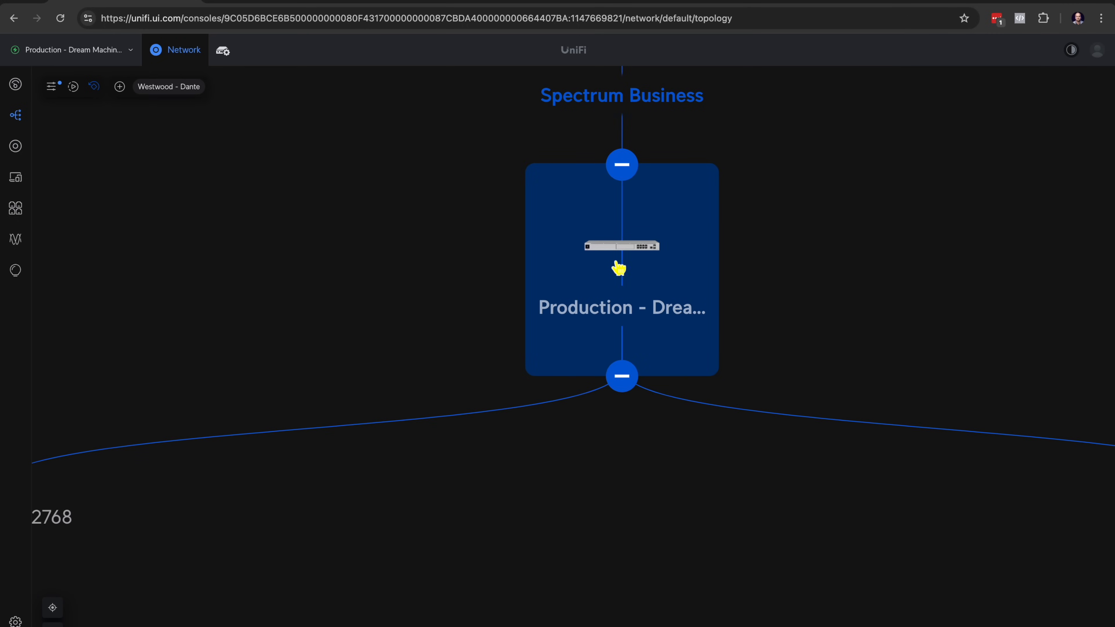
mouse_move(624, 273)
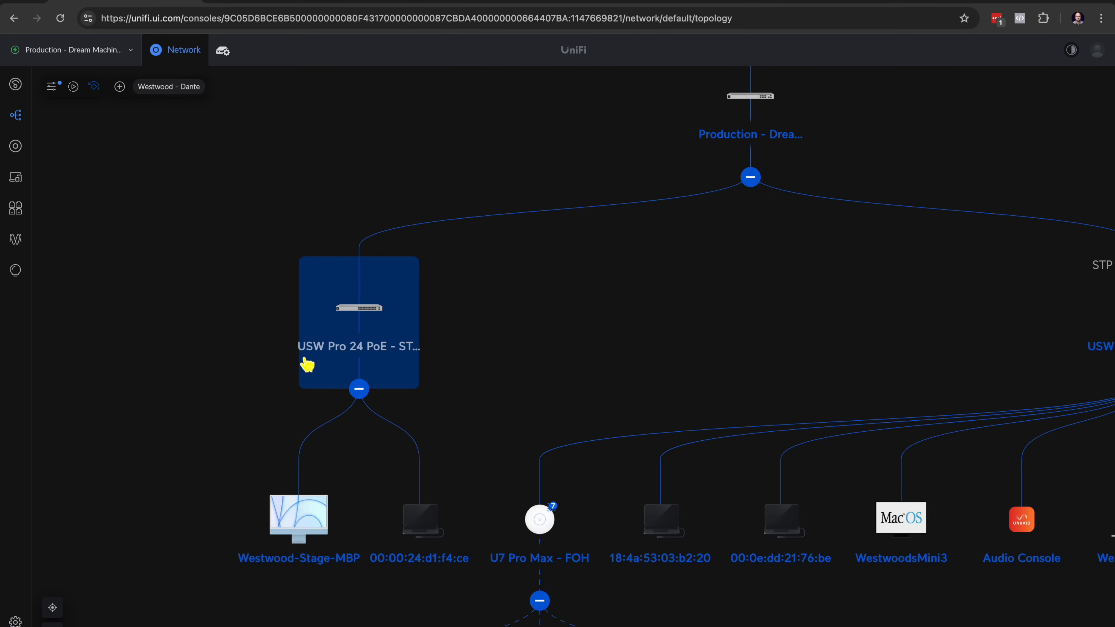
mouse_move(370, 339)
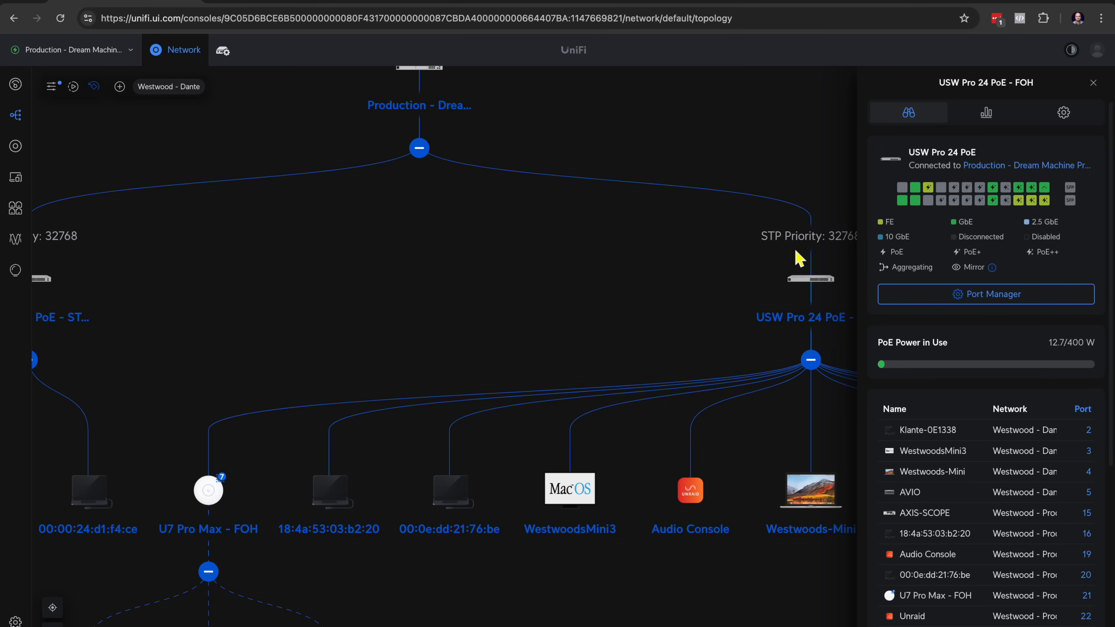
mouse_move(1095, 84)
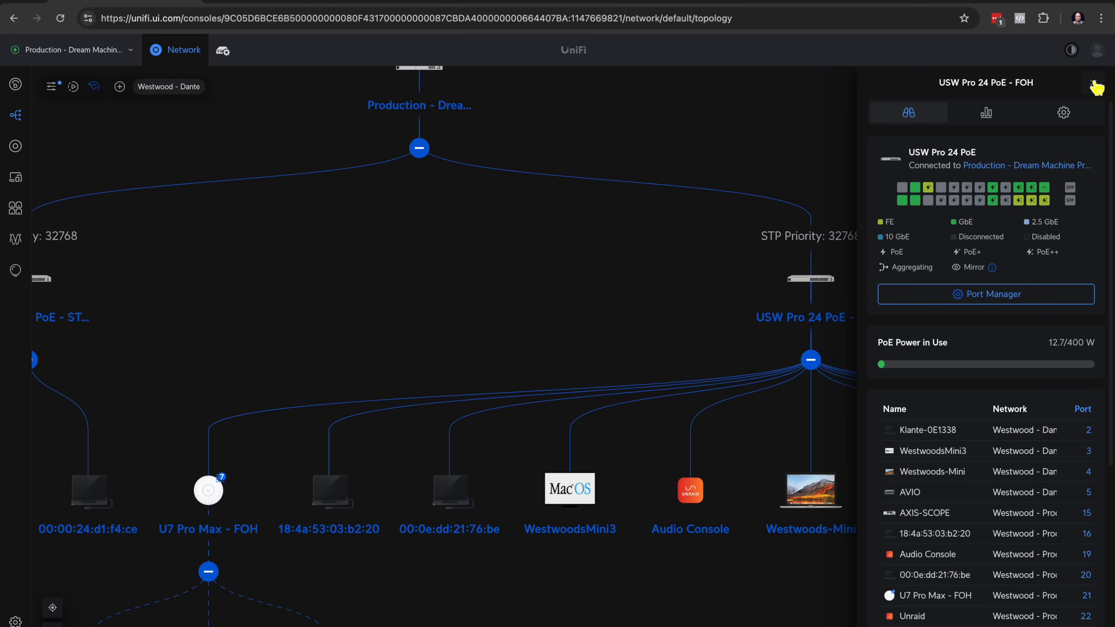
click(1095, 81)
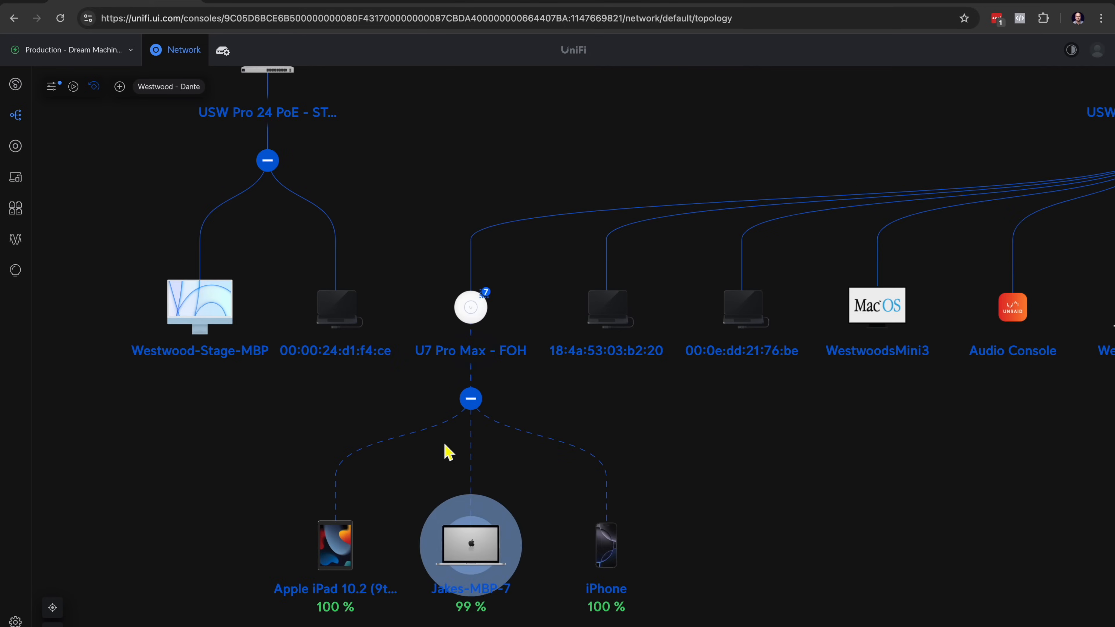
Fit the whole Production topology on screen, from Spectrum Business down to wireless clients.
click(470, 544)
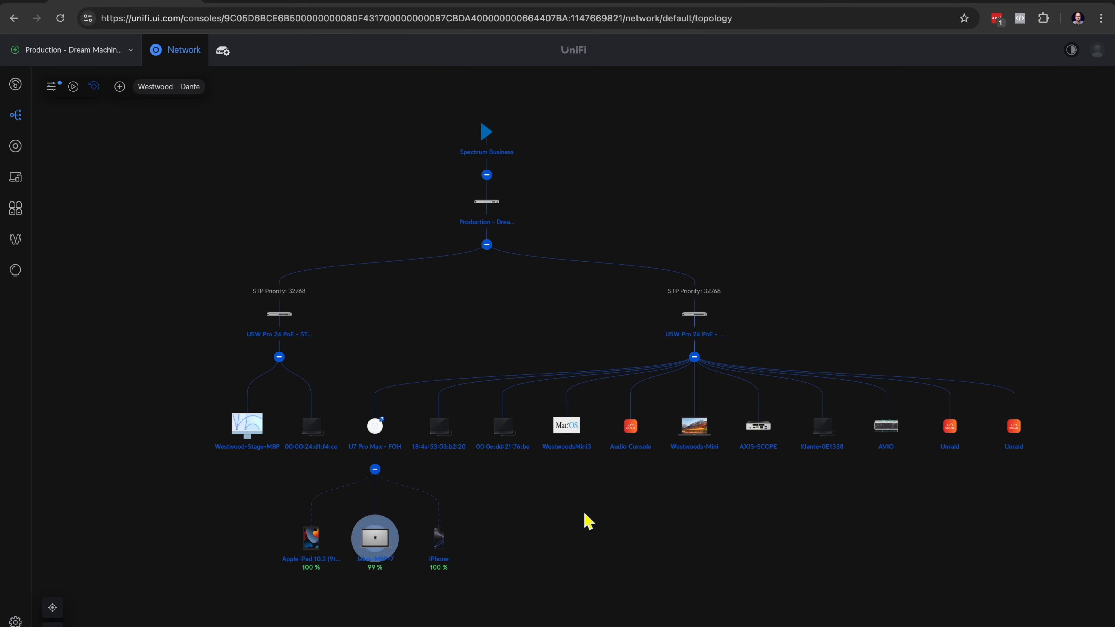
mouse_move(276, 314)
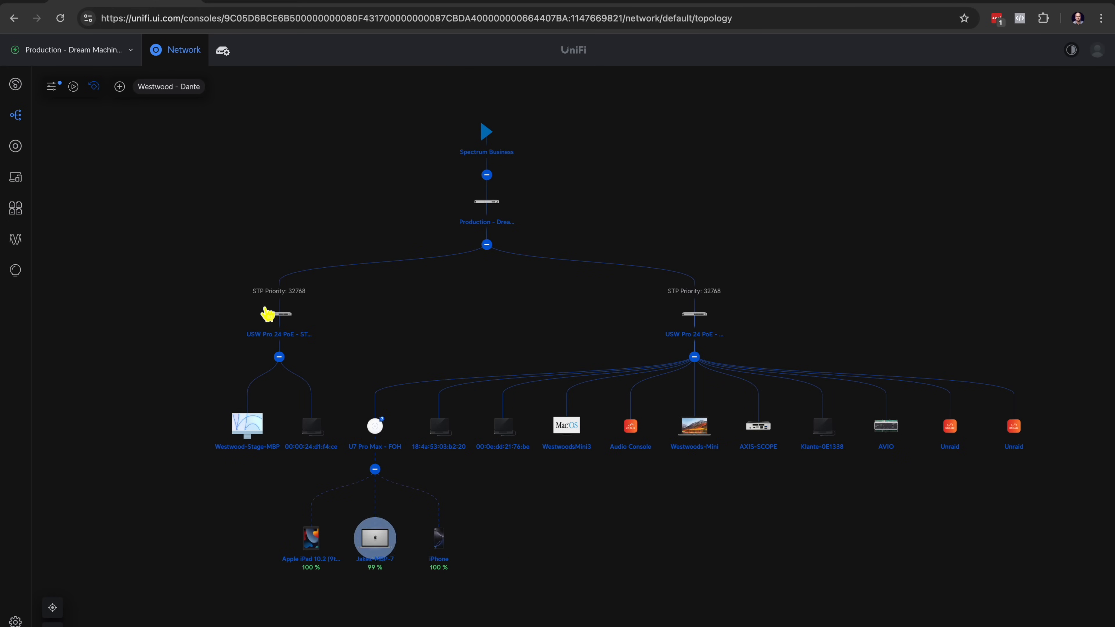
mouse_move(605, 583)
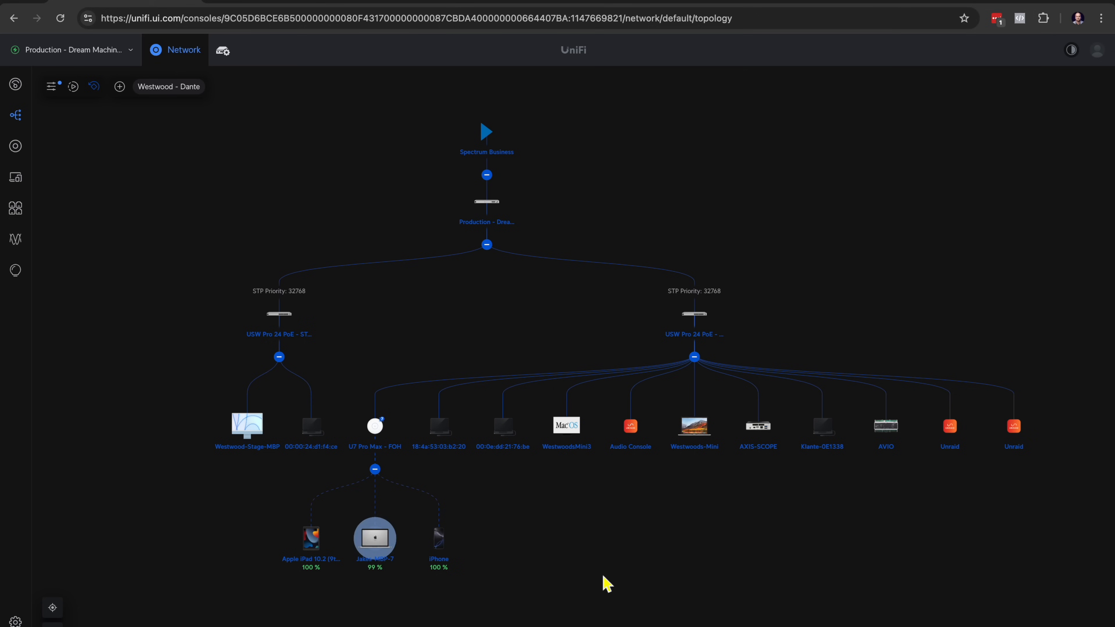
mouse_move(475, 518)
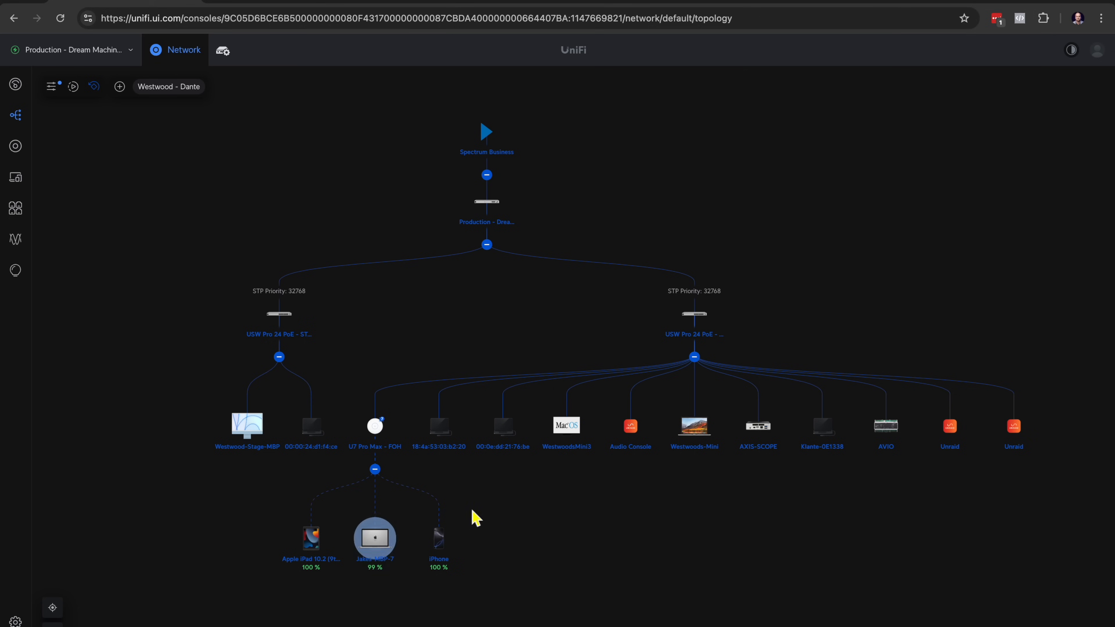
click(375, 435)
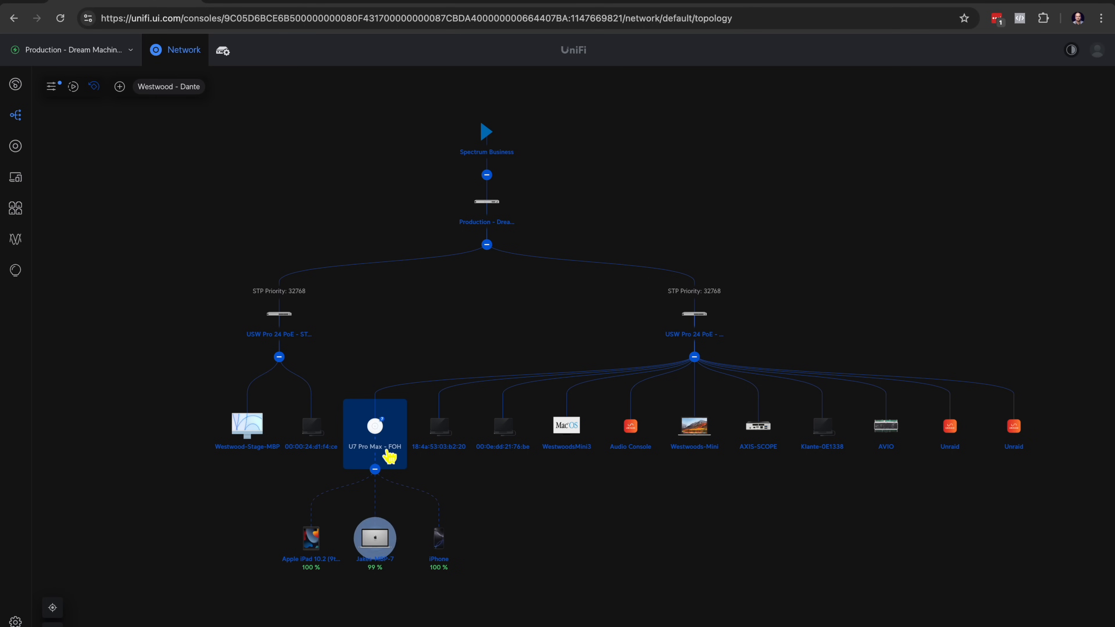
mouse_move(16, 147)
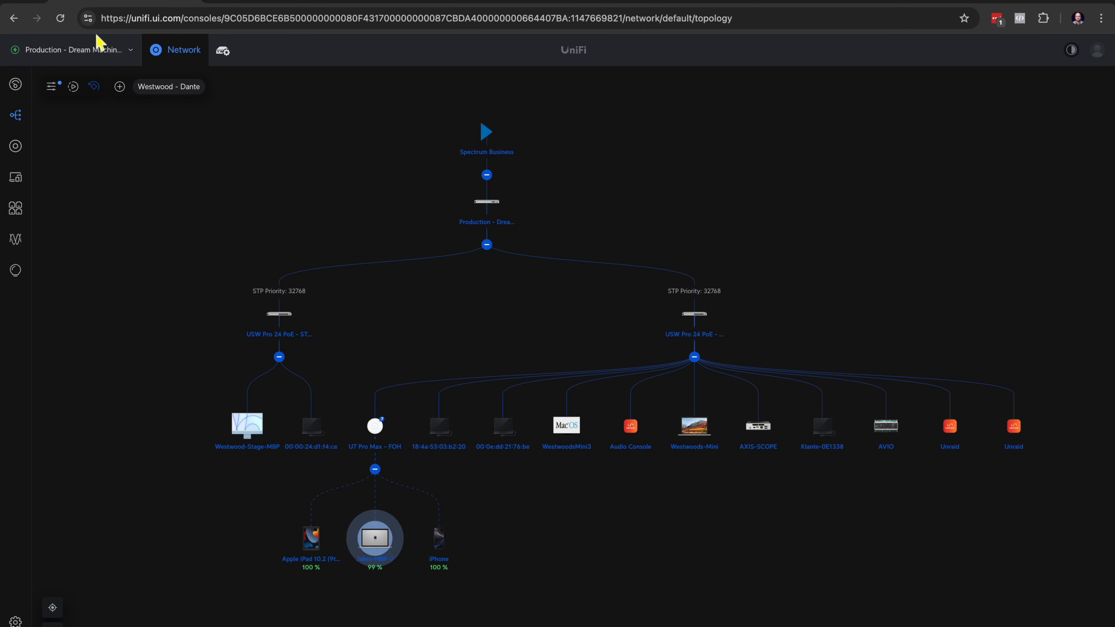
mouse_move(128, 58)
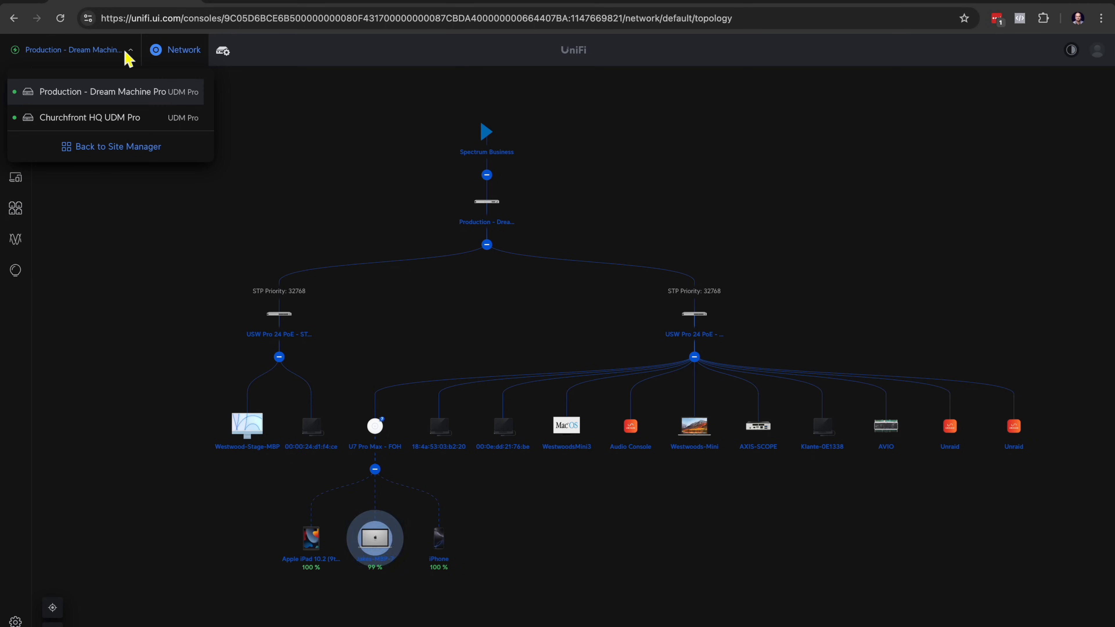
mouse_move(60, 96)
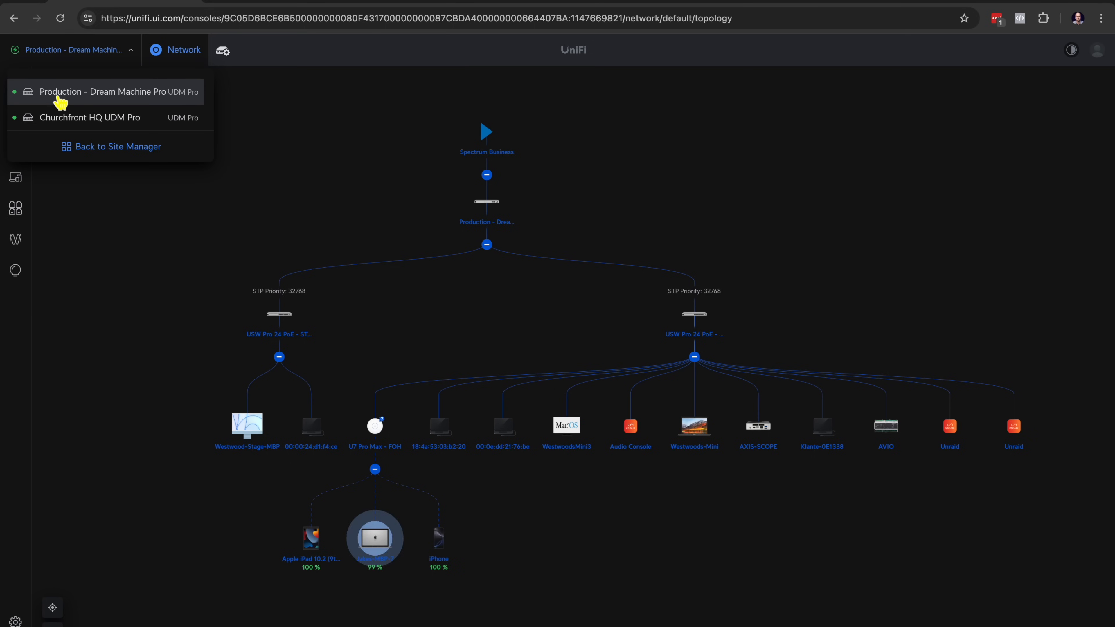
mouse_move(146, 99)
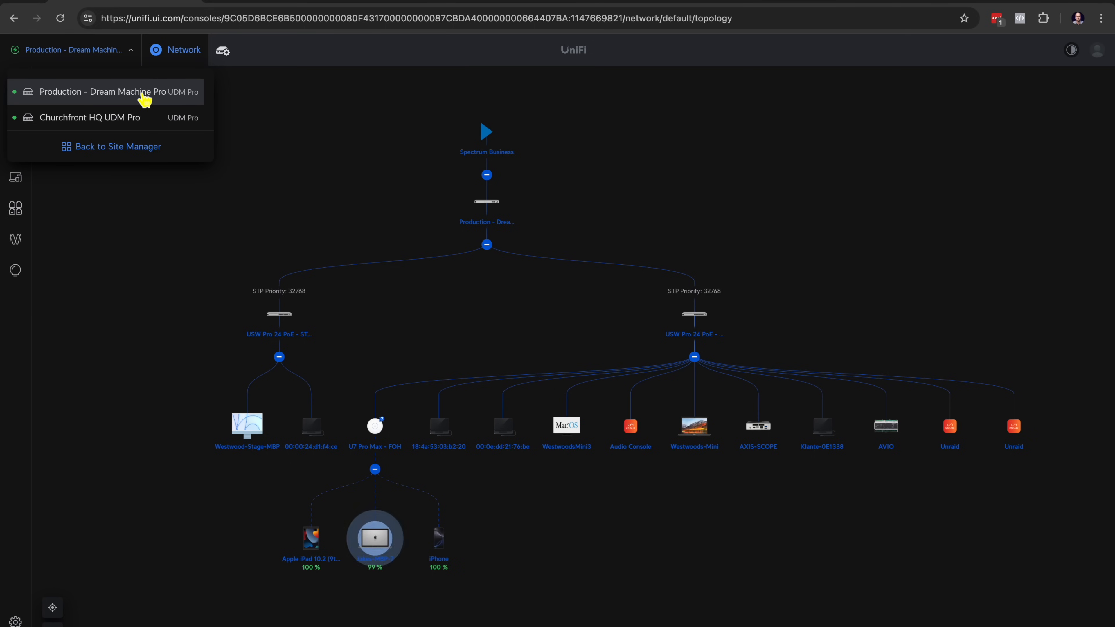
click(91, 118)
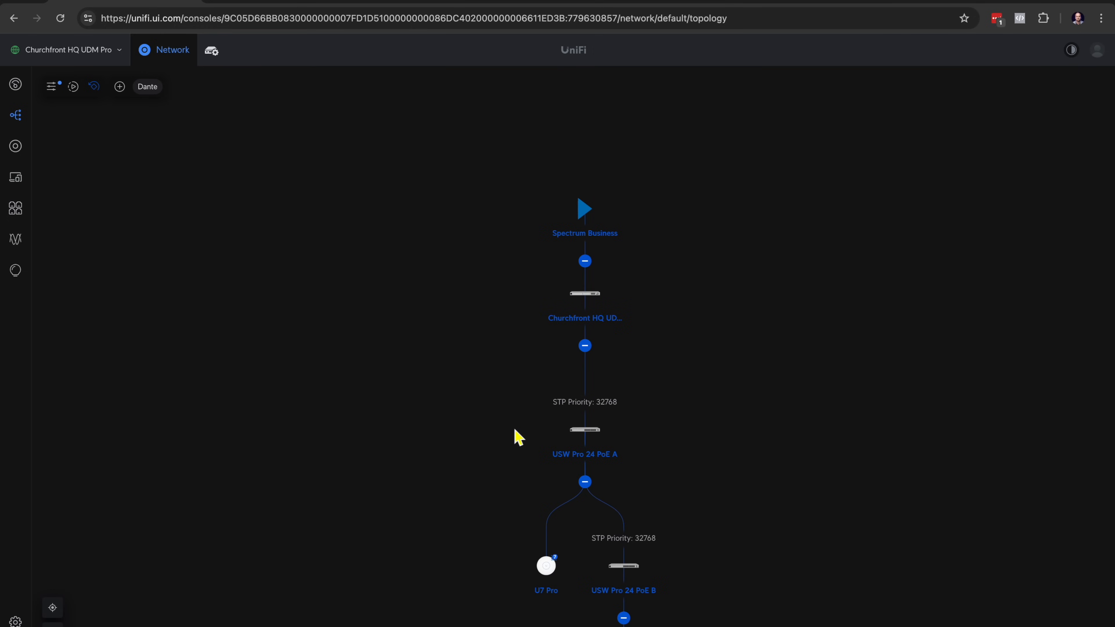
click(67, 50)
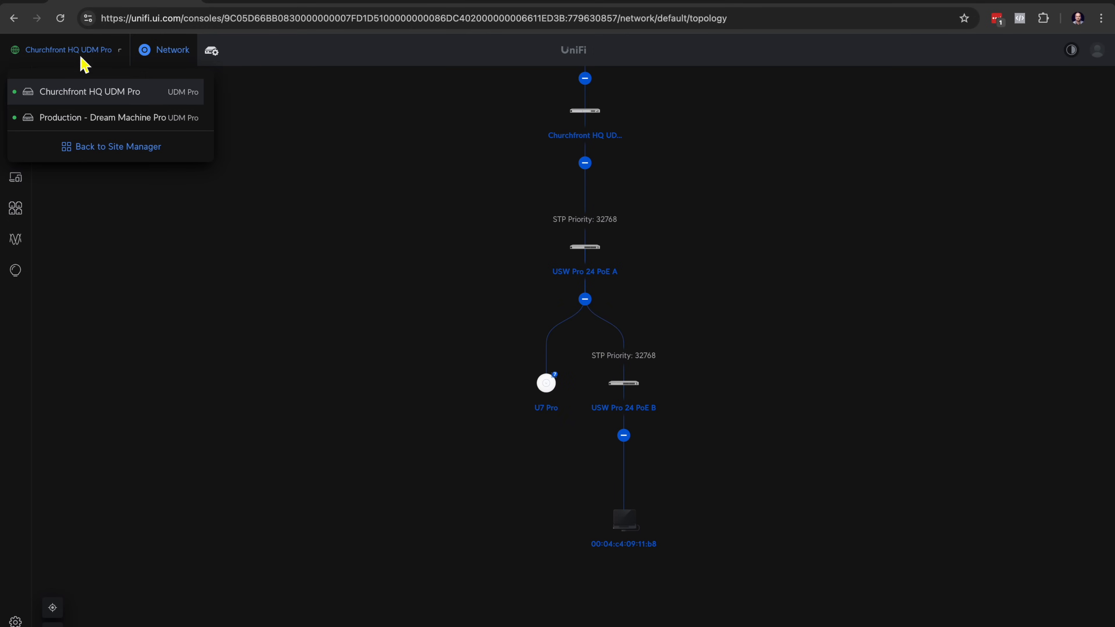
click(103, 117)
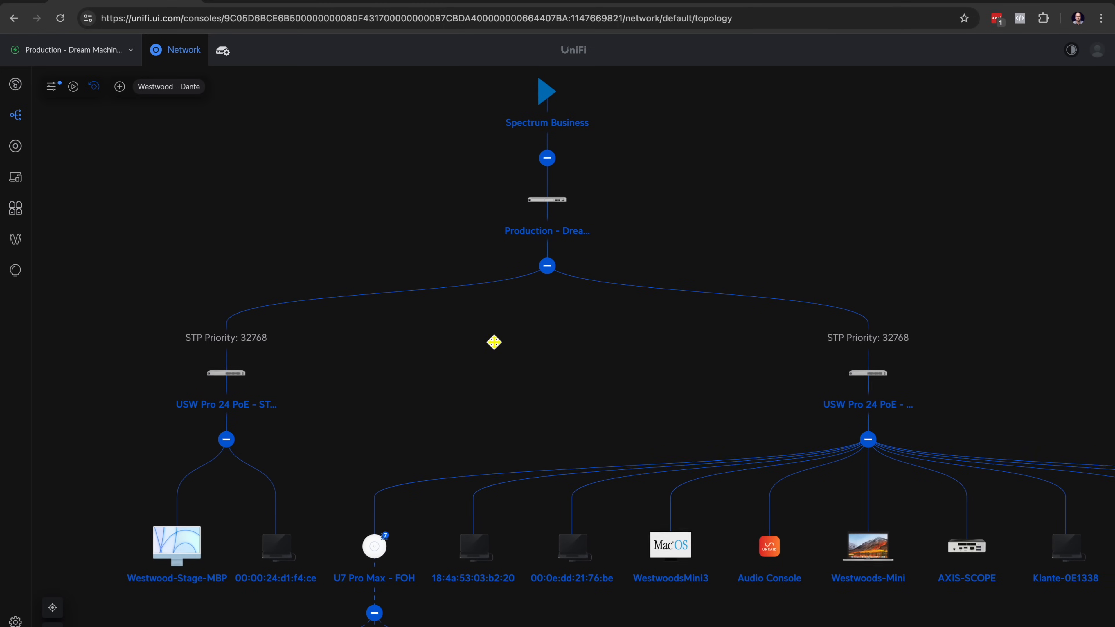
mouse_move(562, 396)
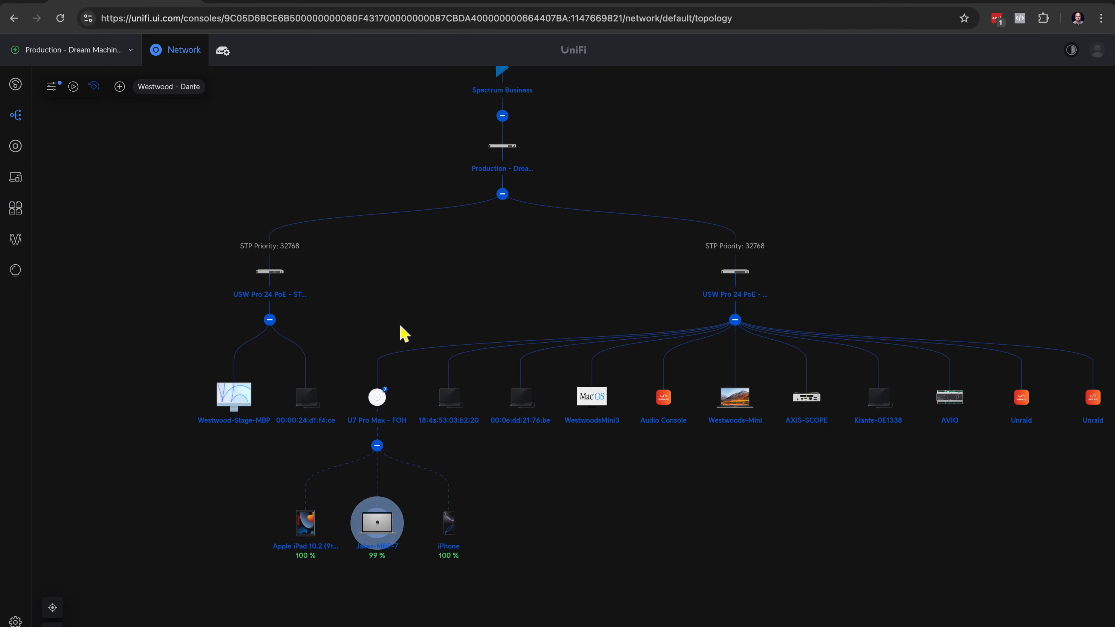
mouse_move(477, 281)
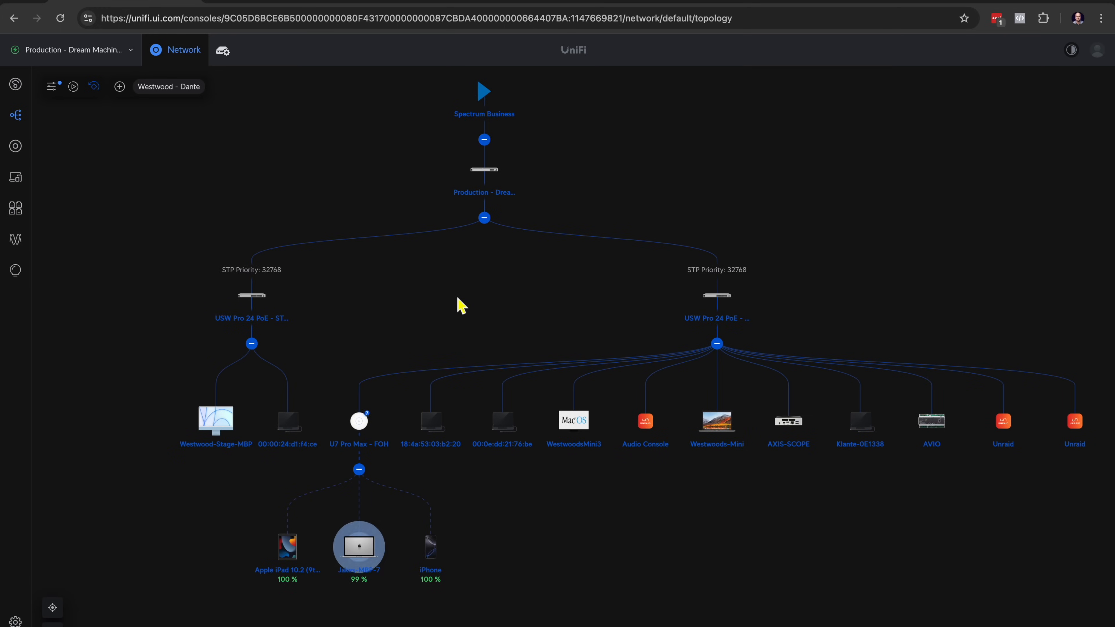
Switch from the topology map to the UniFi Devices list for the Production site.
click(359, 420)
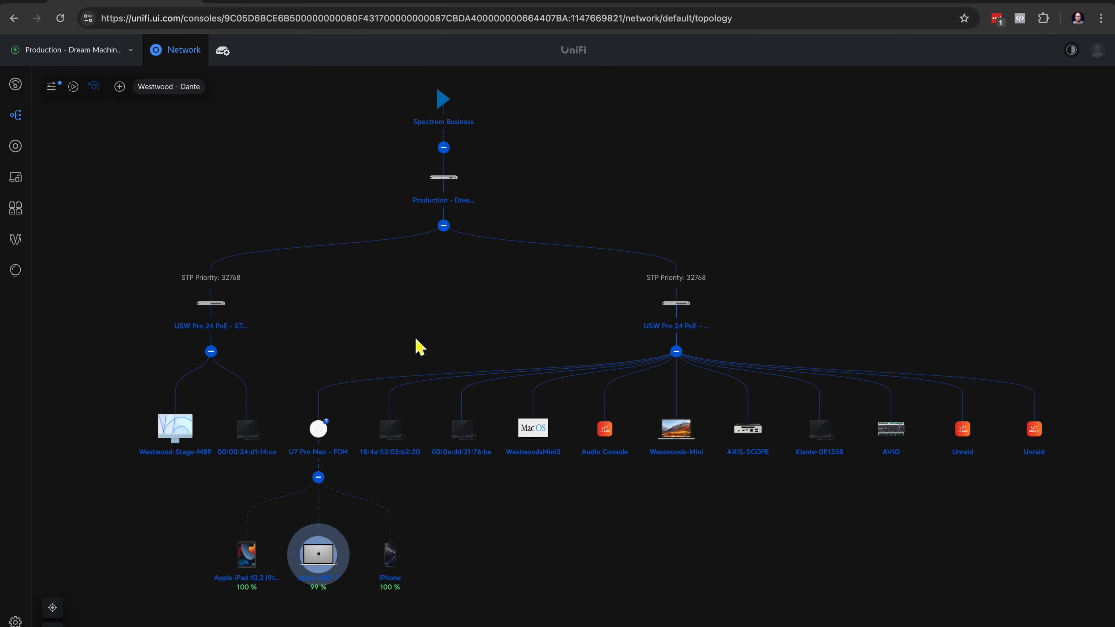
click(15, 146)
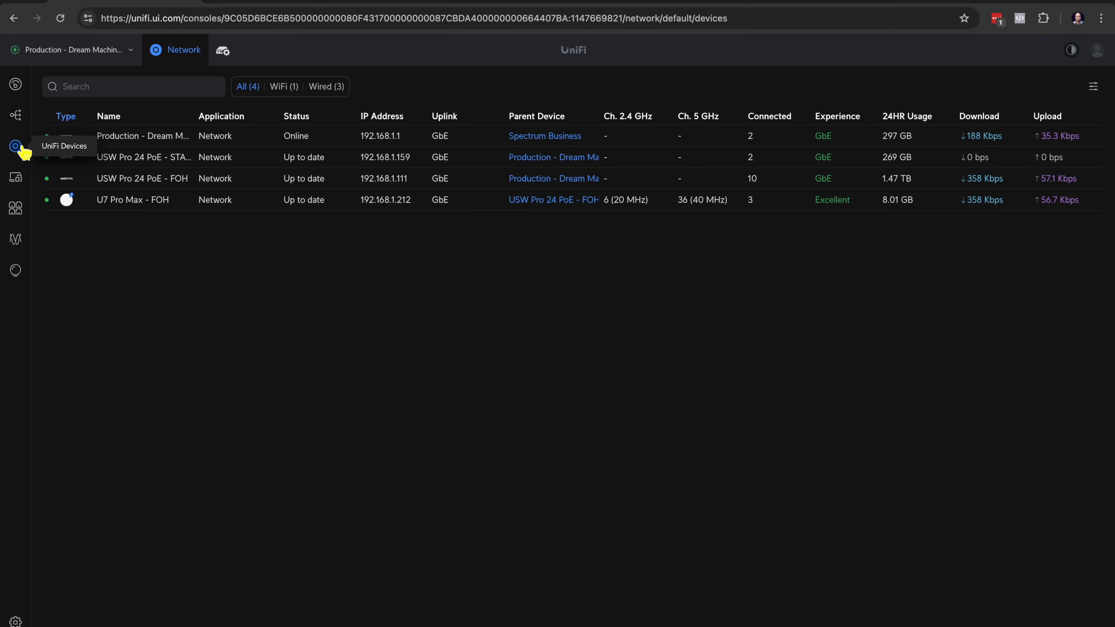
mouse_move(162, 157)
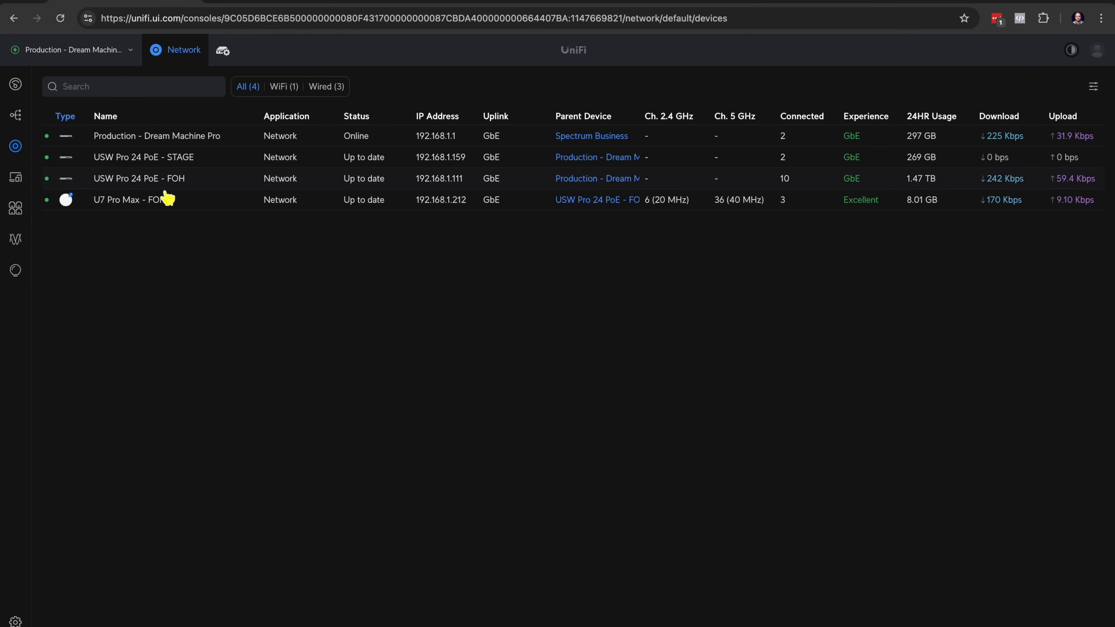
mouse_move(136, 220)
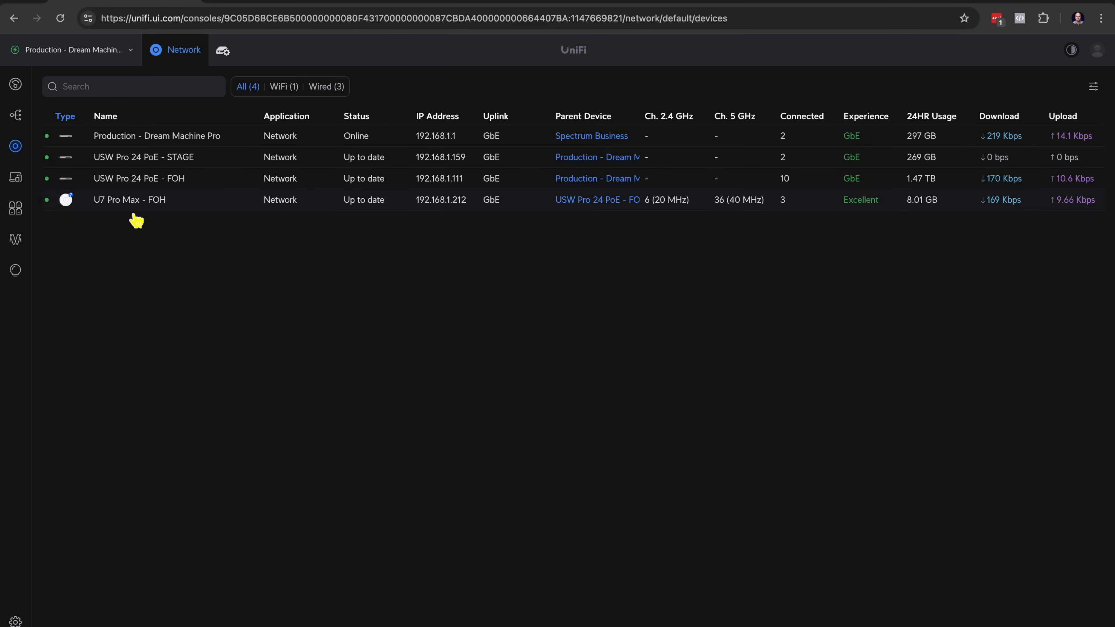
mouse_move(223, 260)
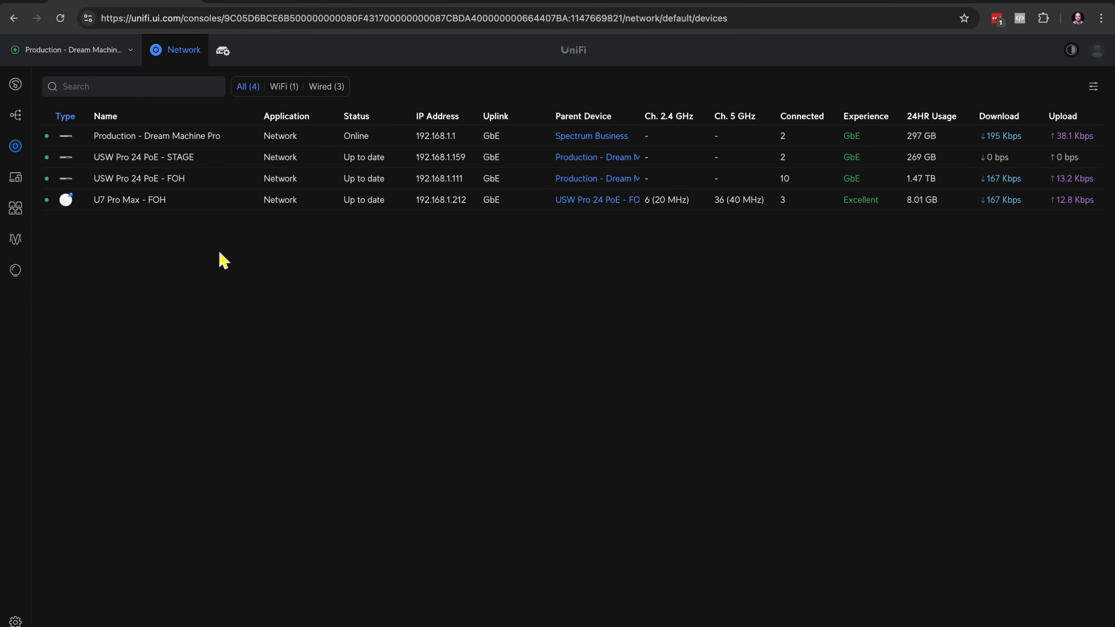
mouse_move(536, 239)
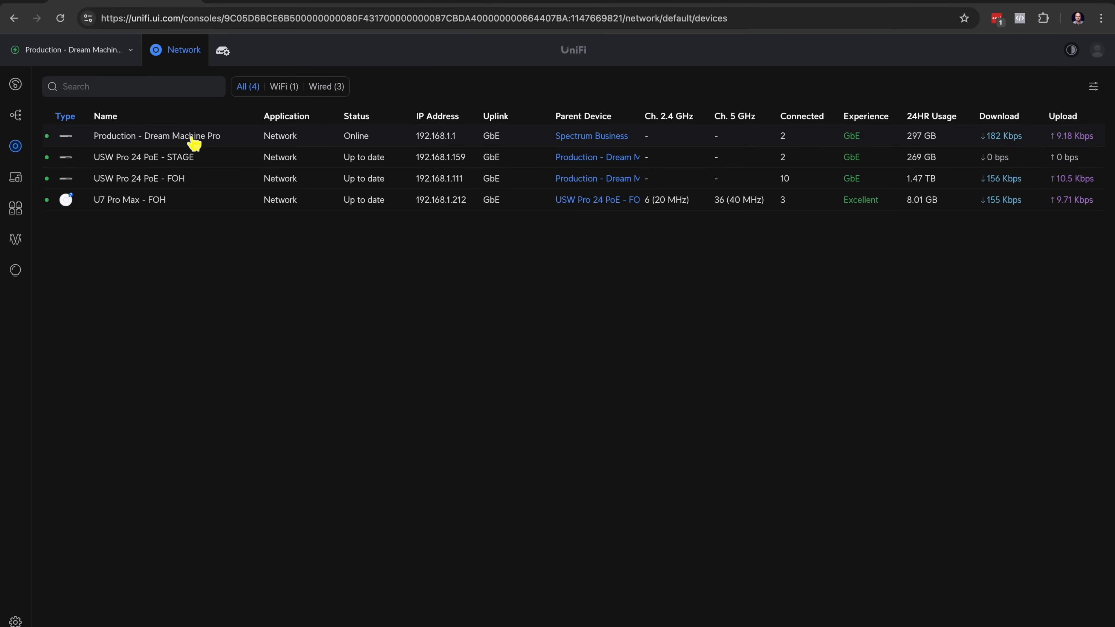
mouse_move(216, 162)
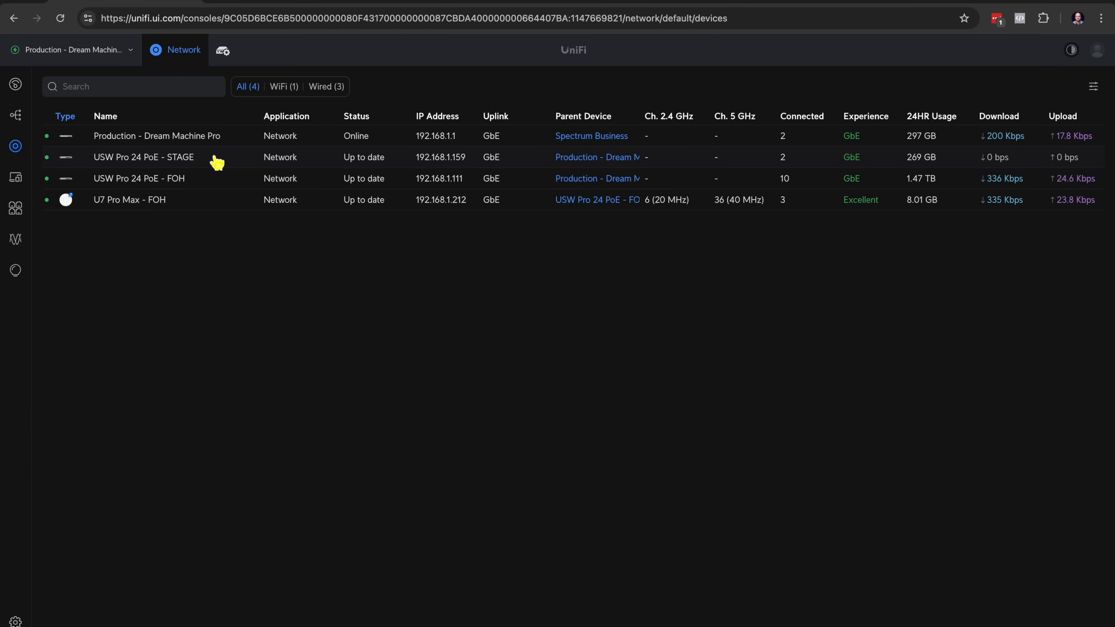
mouse_move(613, 149)
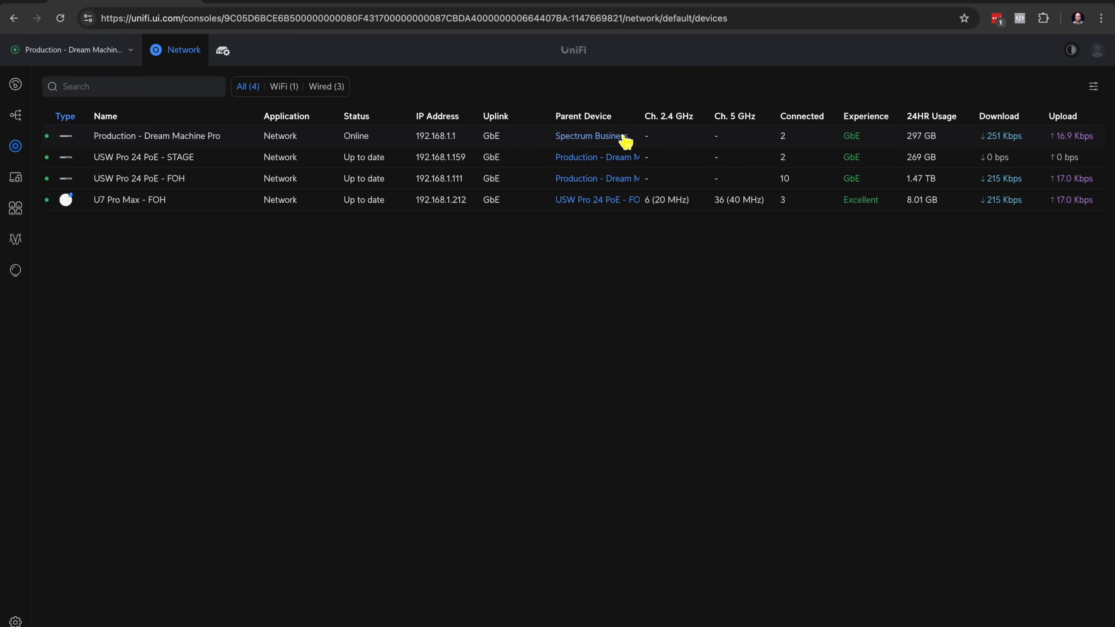
mouse_move(210, 139)
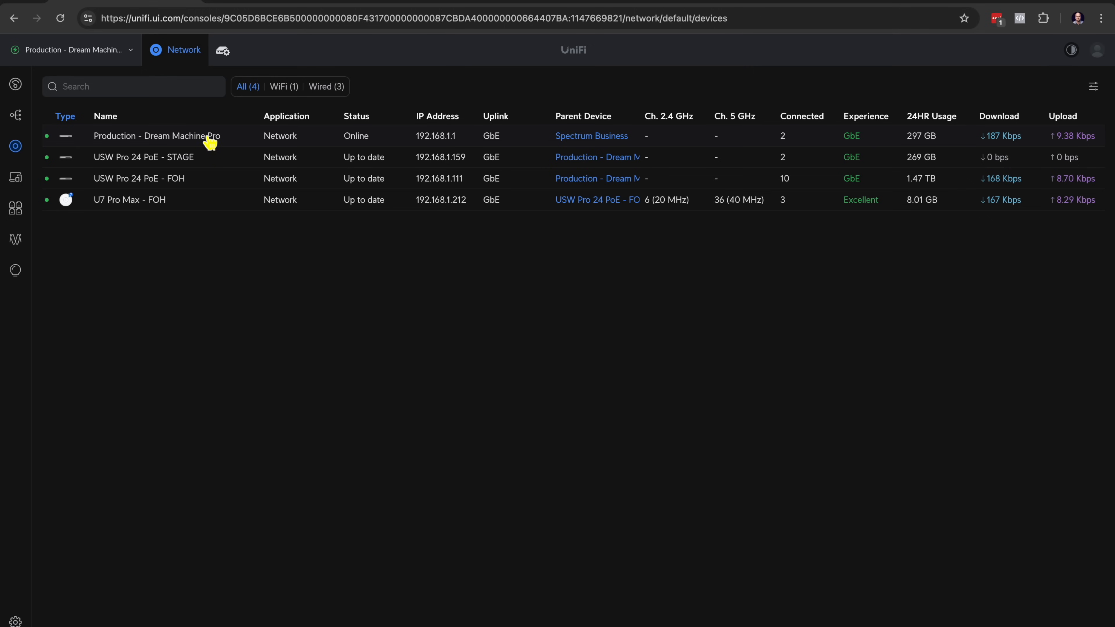
mouse_move(178, 207)
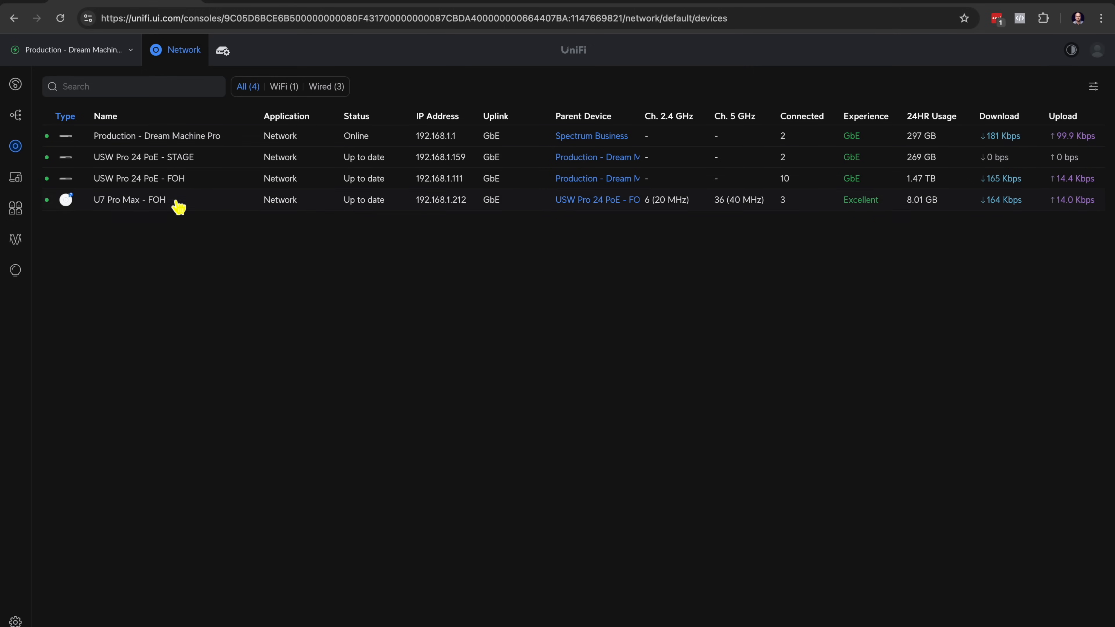
mouse_move(258, 239)
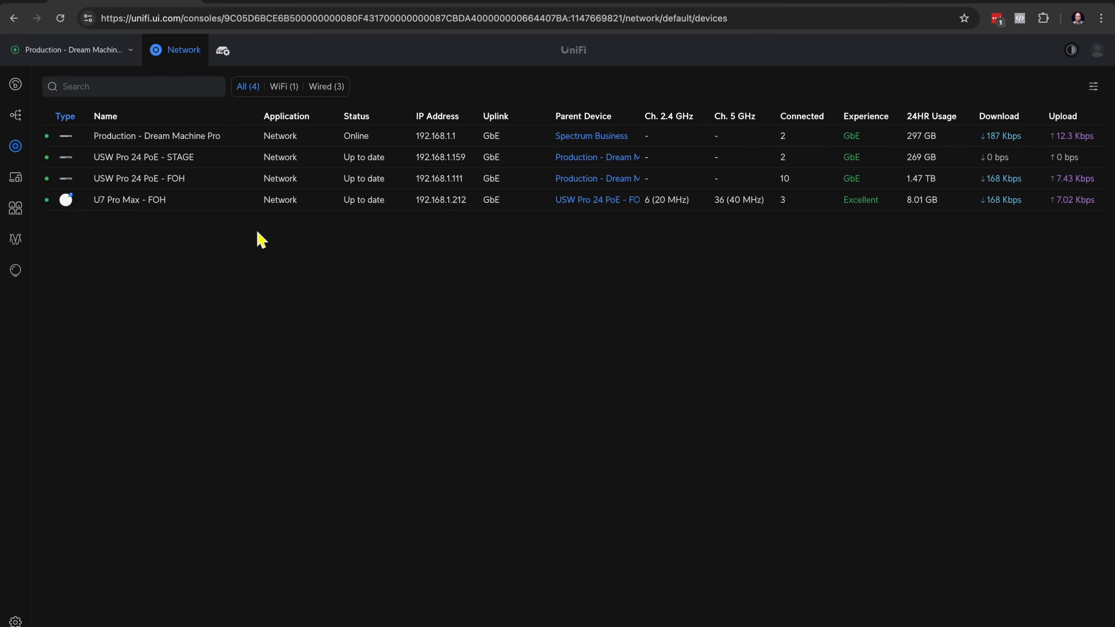
mouse_move(15, 271)
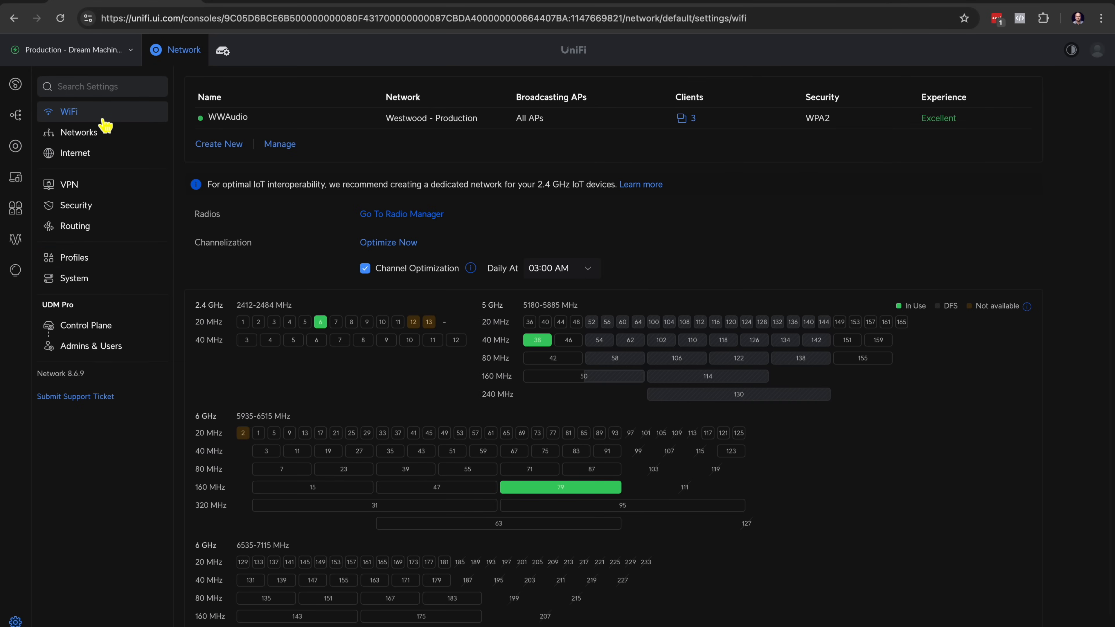
mouse_move(228, 117)
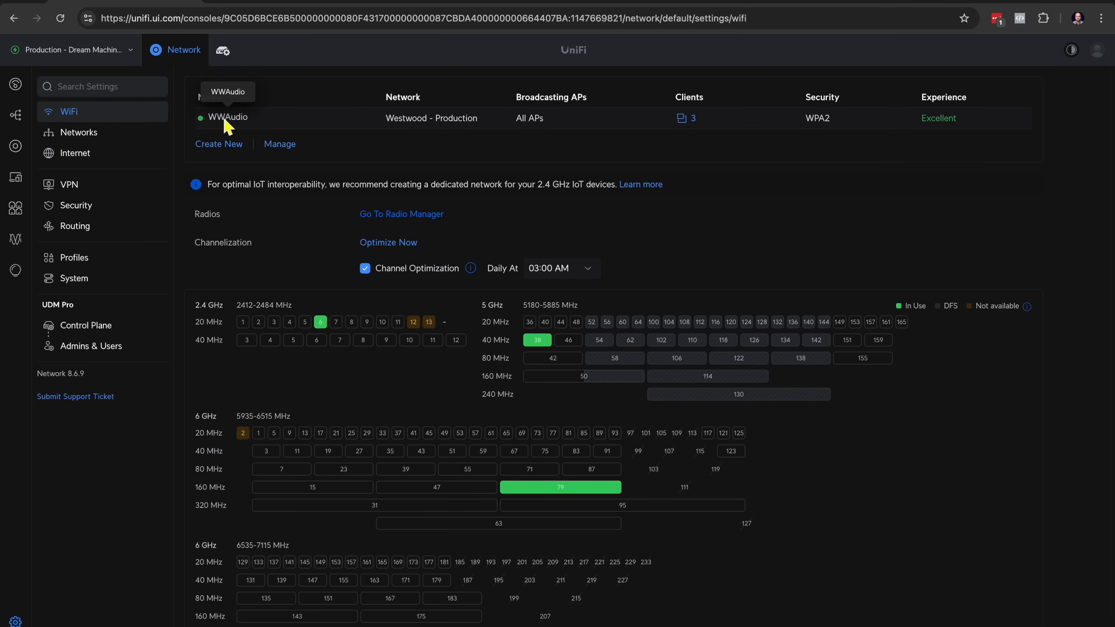
mouse_move(318, 132)
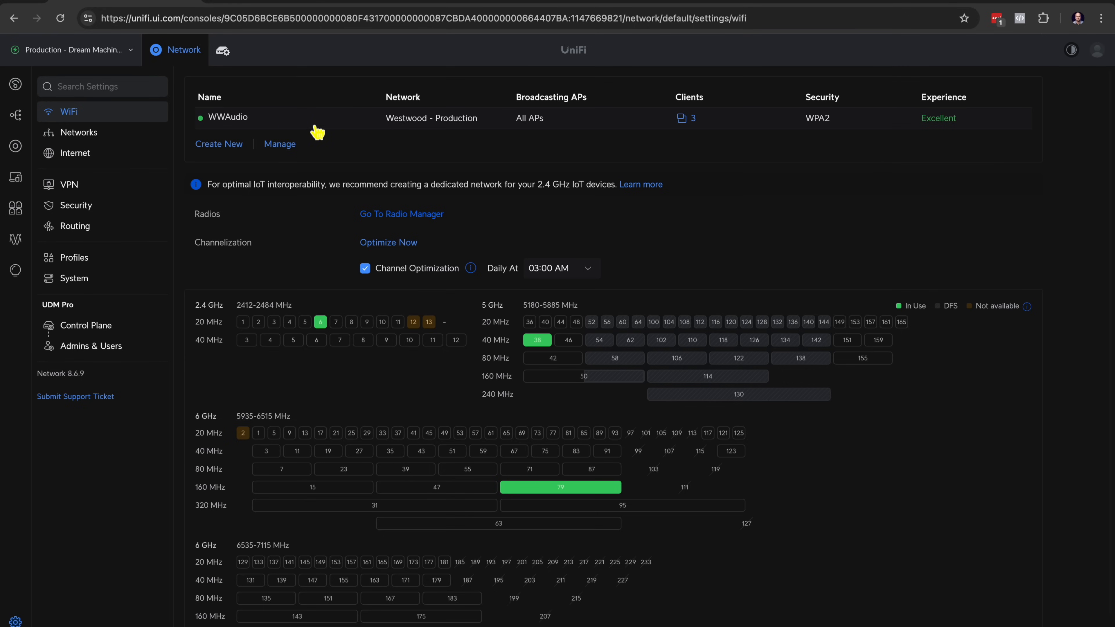
Show the Networks settings listing the Production and Dante VLANs.
click(78, 132)
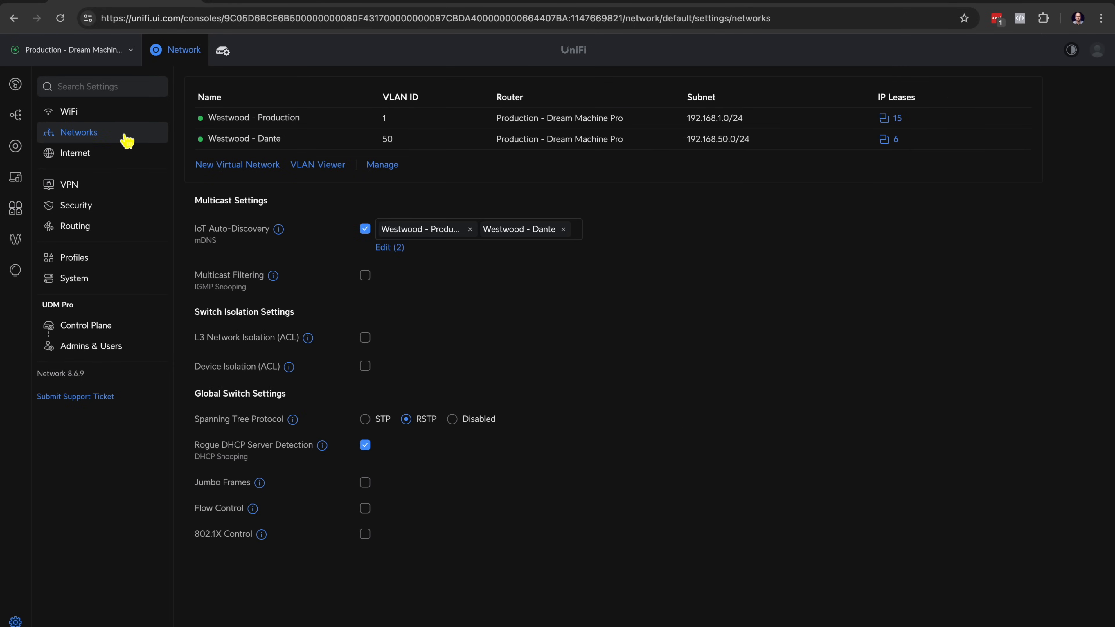
mouse_move(105, 143)
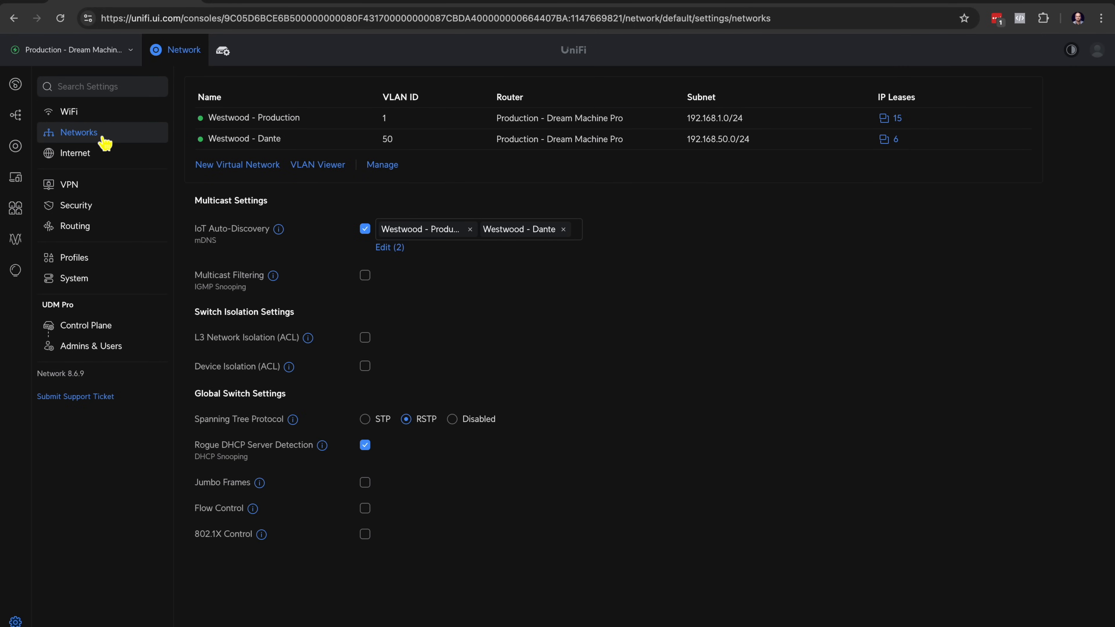
mouse_move(254, 117)
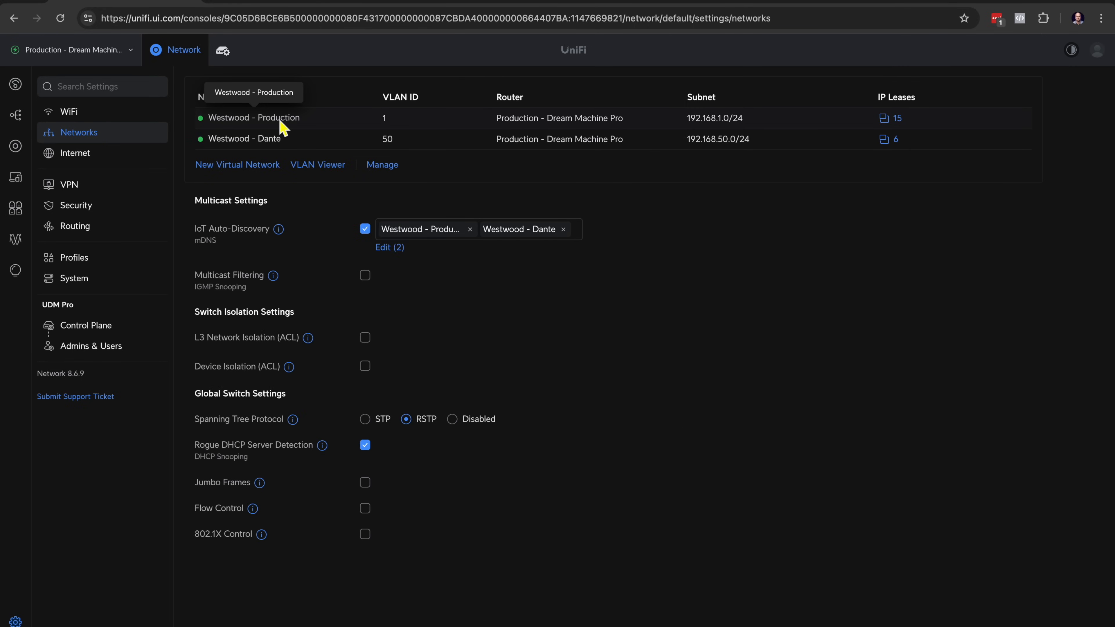
mouse_move(393, 134)
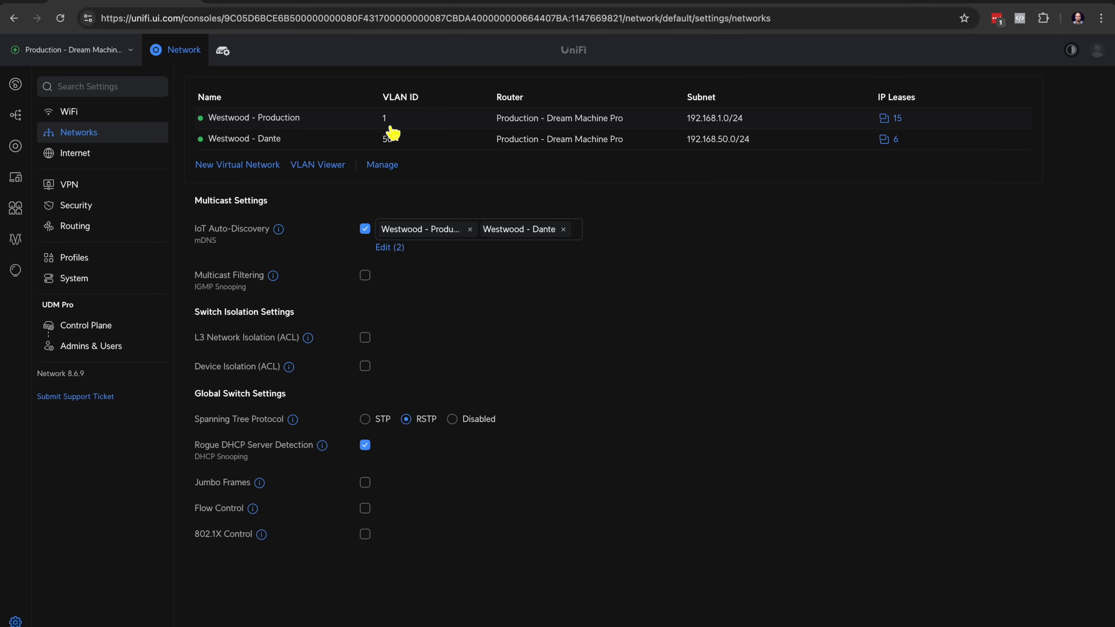
mouse_move(701, 133)
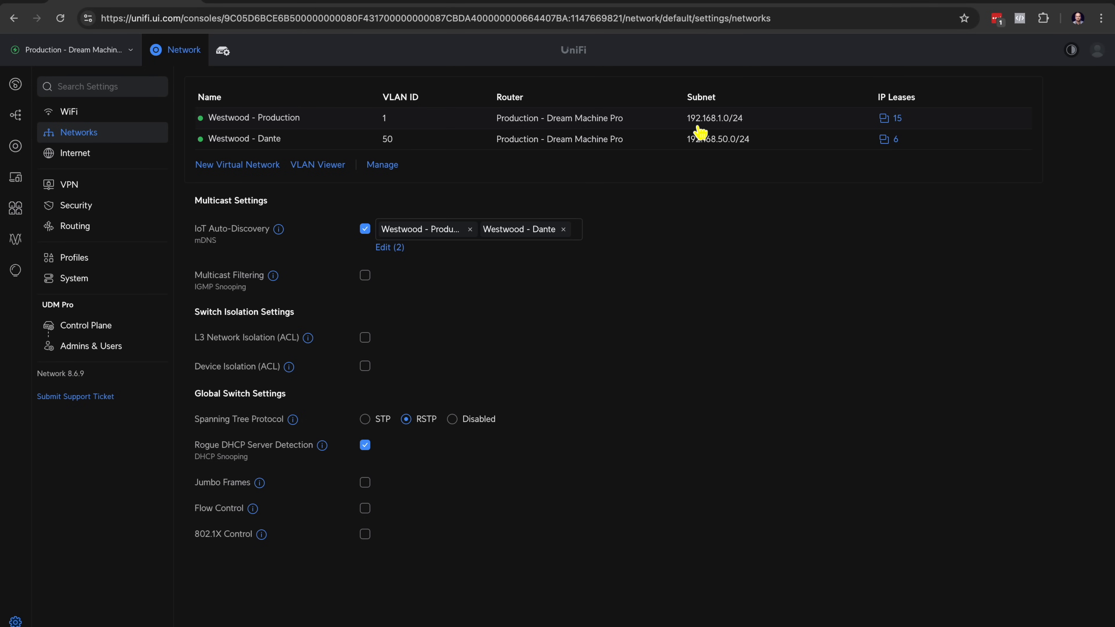
mouse_move(732, 135)
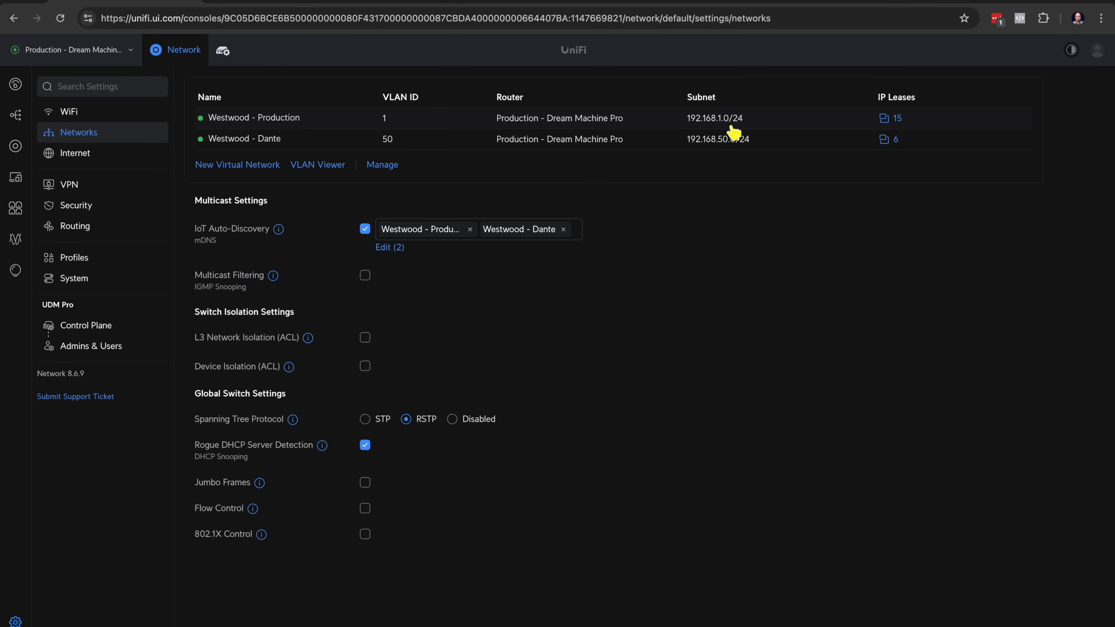
mouse_move(623, 117)
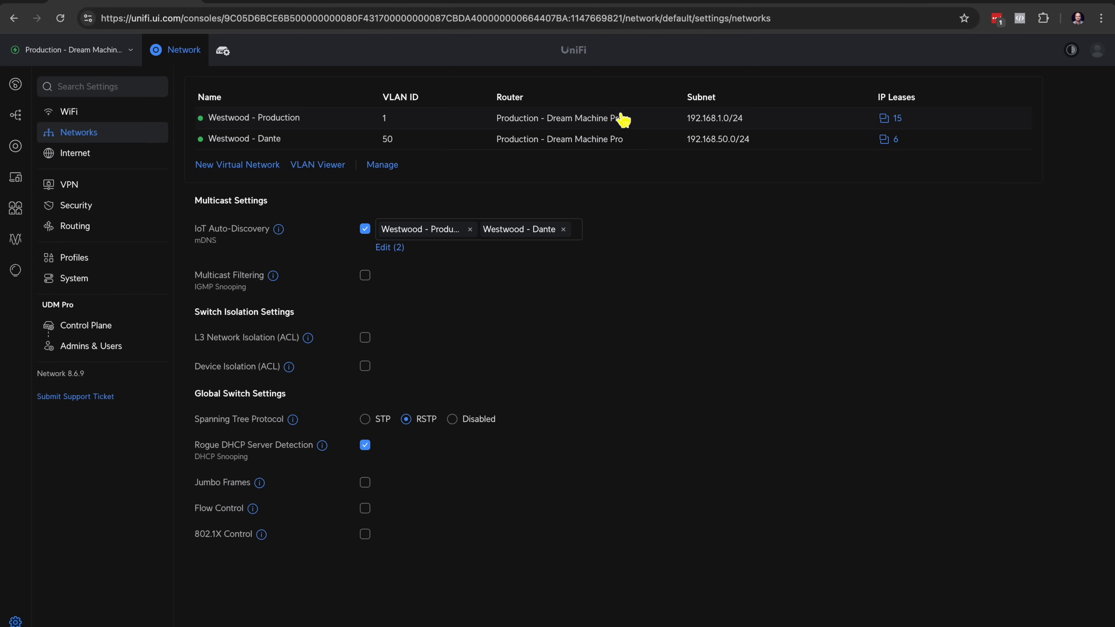
mouse_move(703, 133)
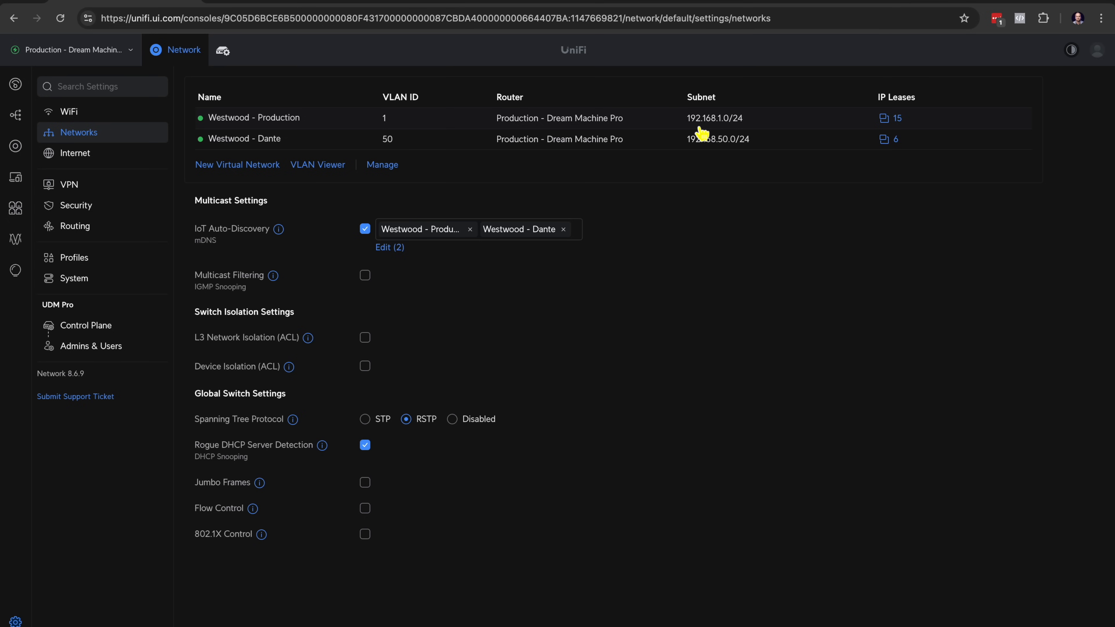
mouse_move(265, 144)
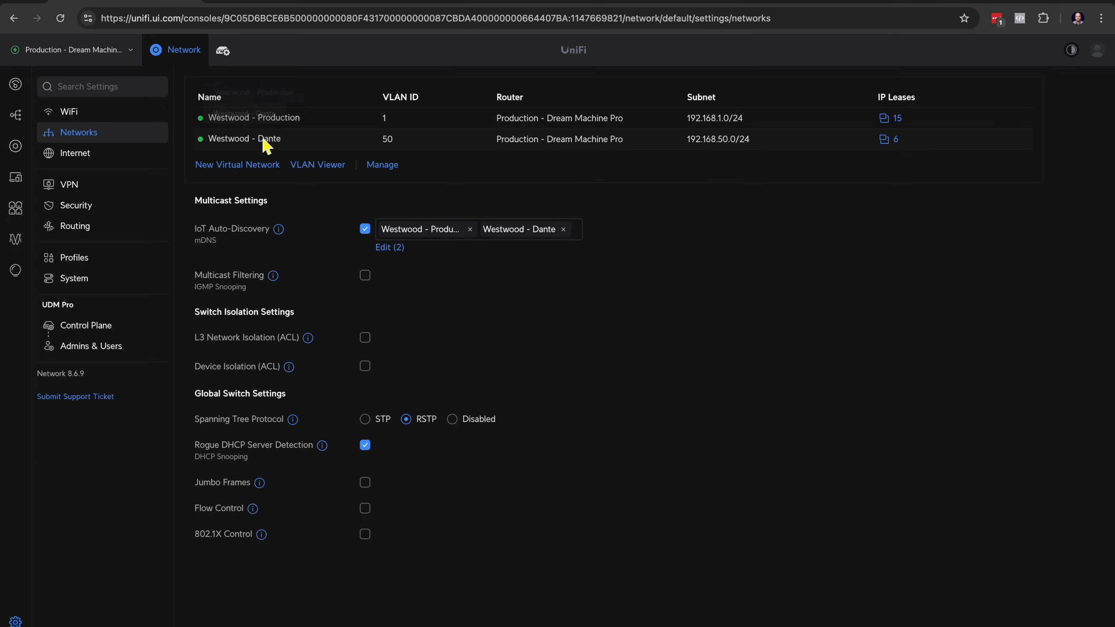
mouse_move(311, 150)
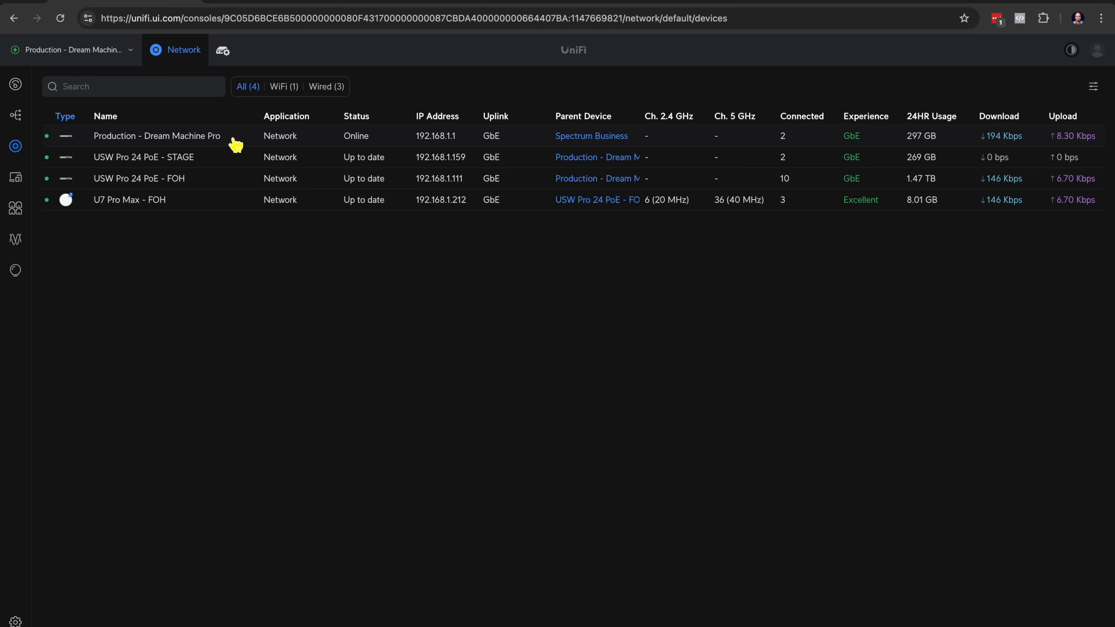
mouse_move(15, 178)
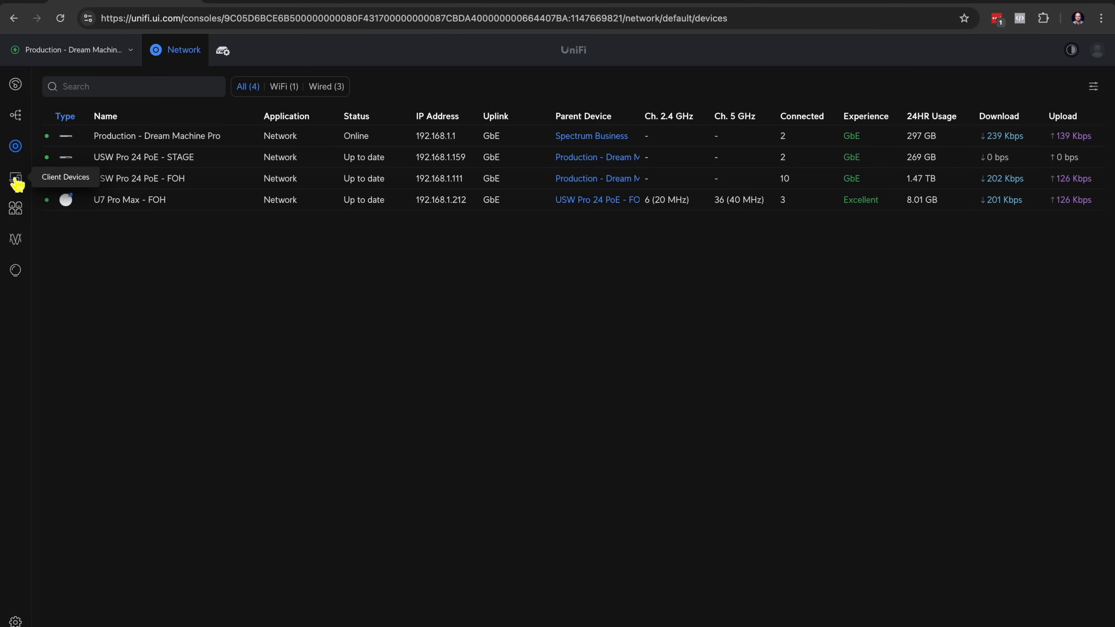
View the online client devices, then the FOH switch's port management overview.
click(15, 178)
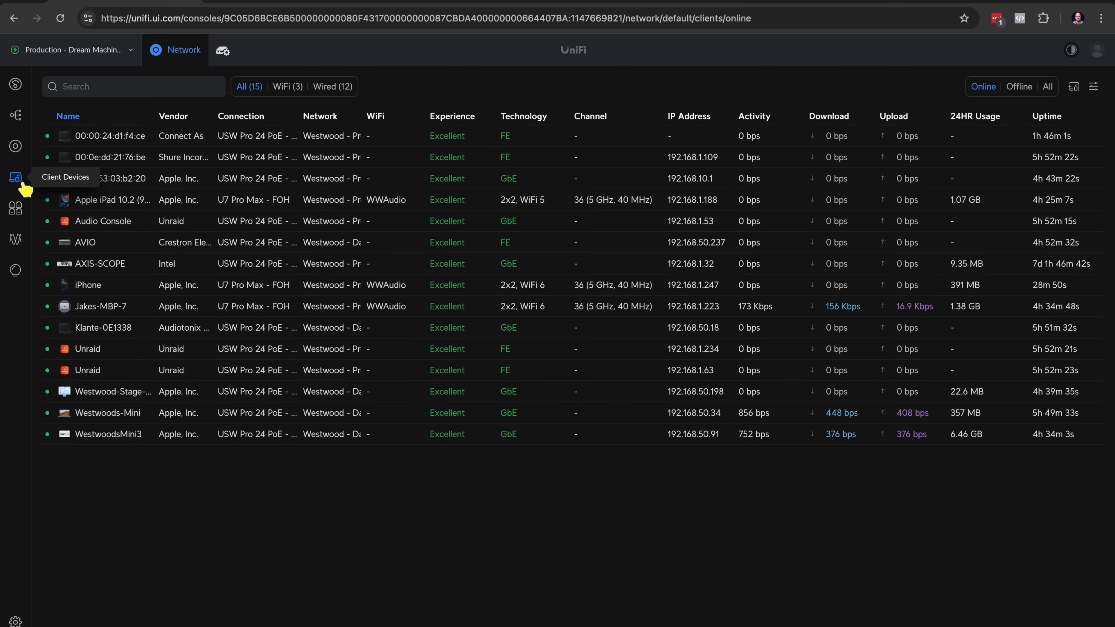
mouse_move(16, 209)
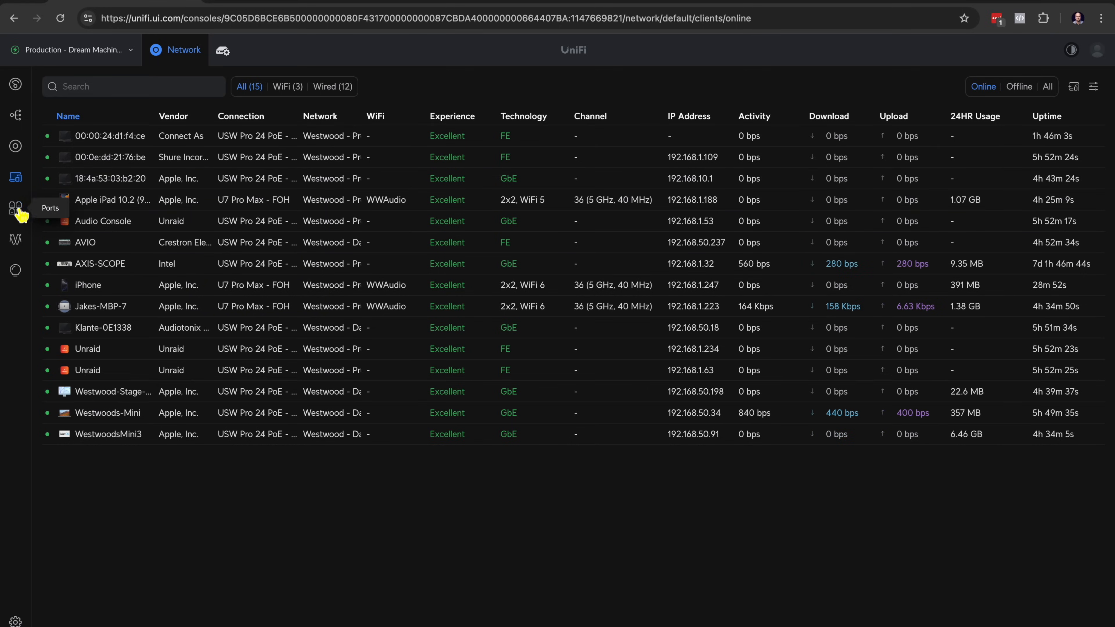
click(15, 208)
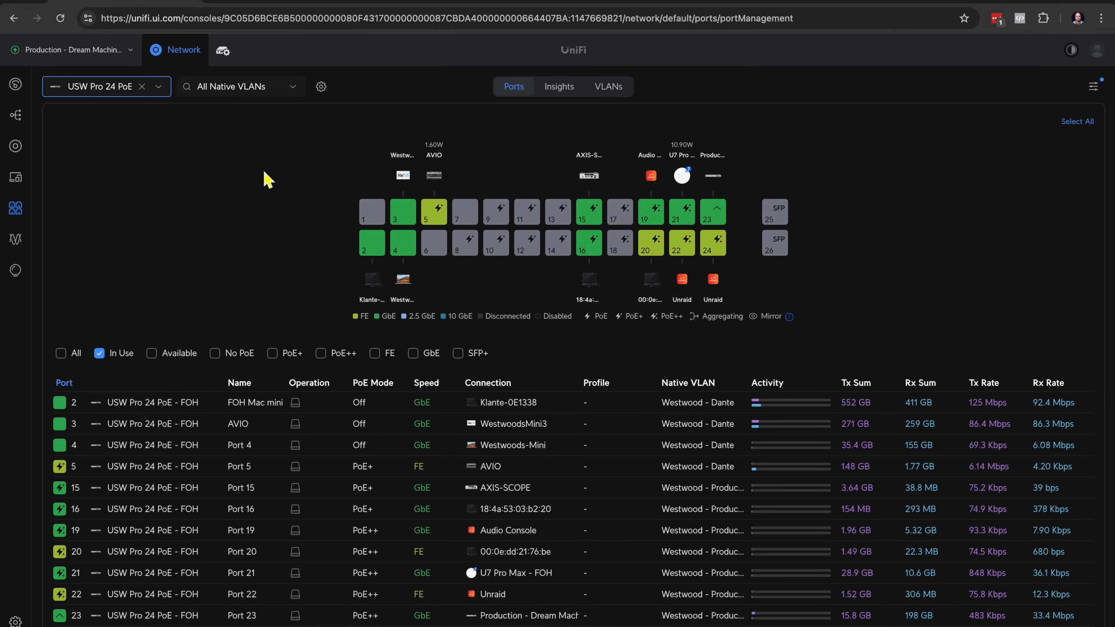
mouse_move(402, 243)
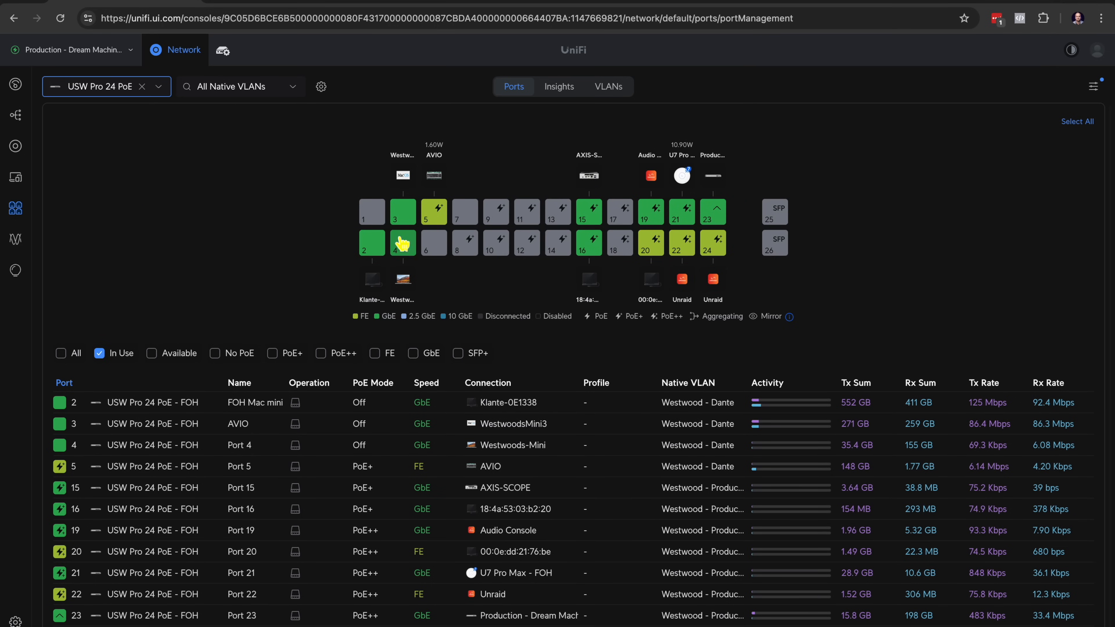
Show Port 2's settings: FOH Mac mini, Pro AV Dante on the Dante VLAN 50.
click(371, 247)
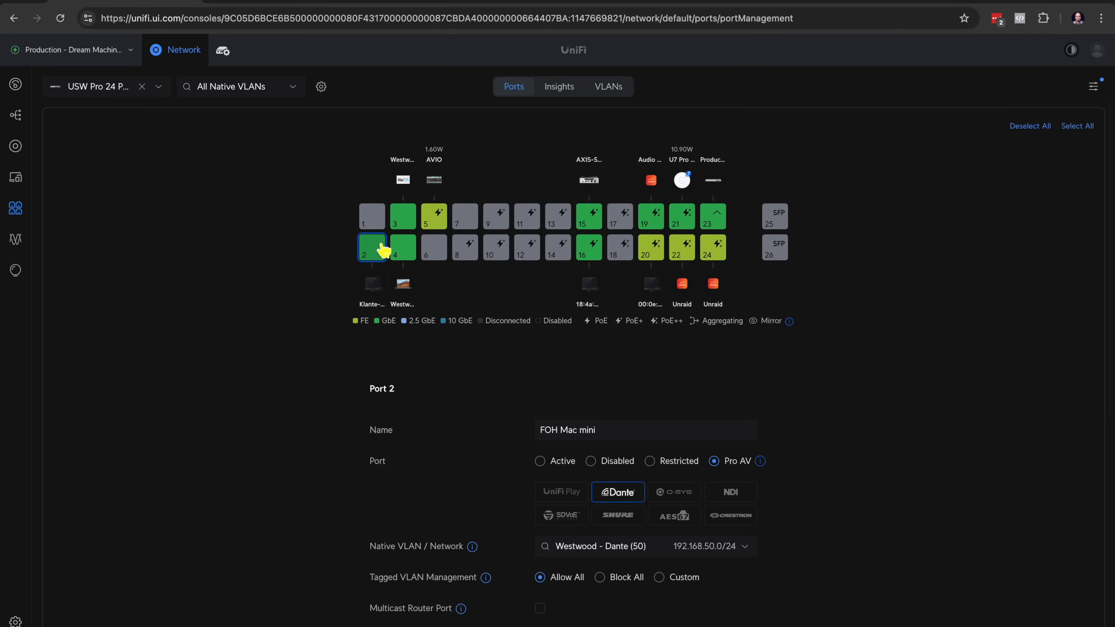
scroll(down, 3)
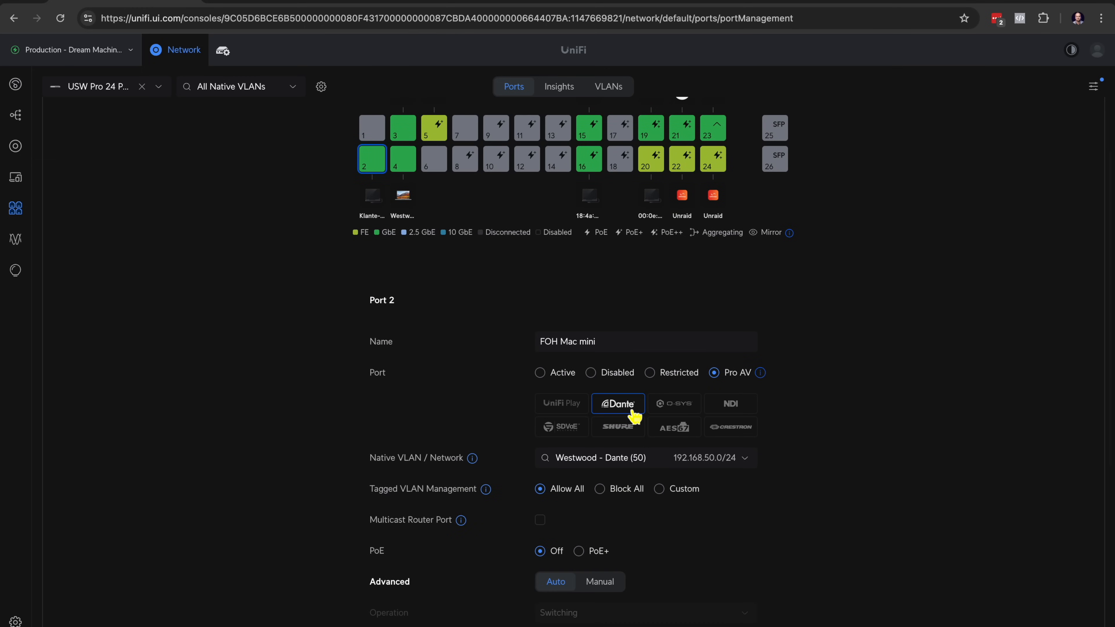
mouse_move(643, 418)
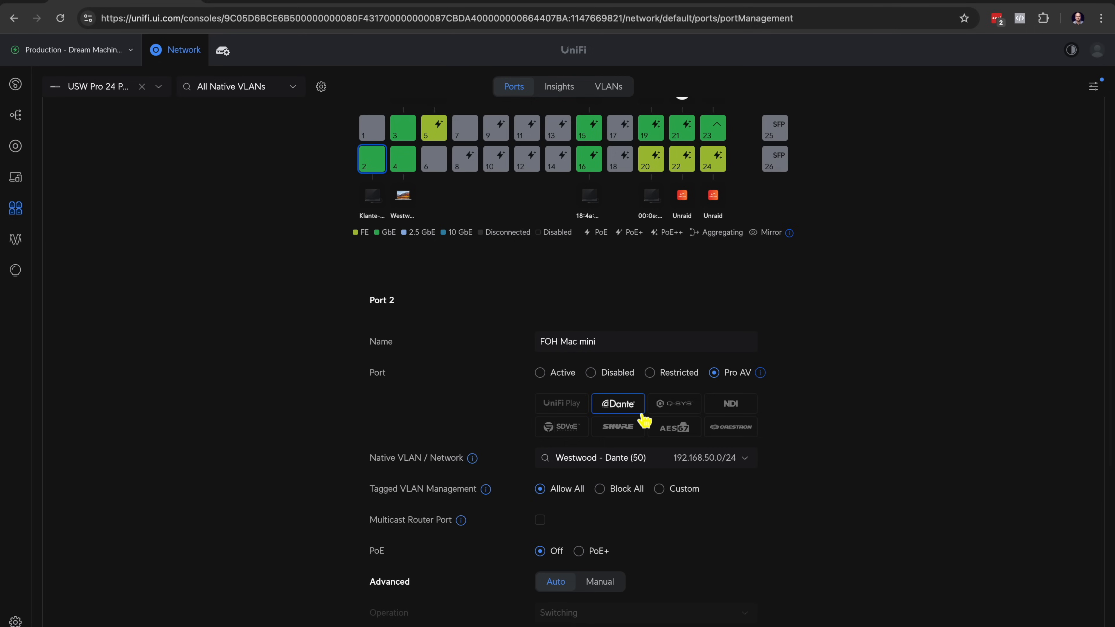
scroll(up, 3)
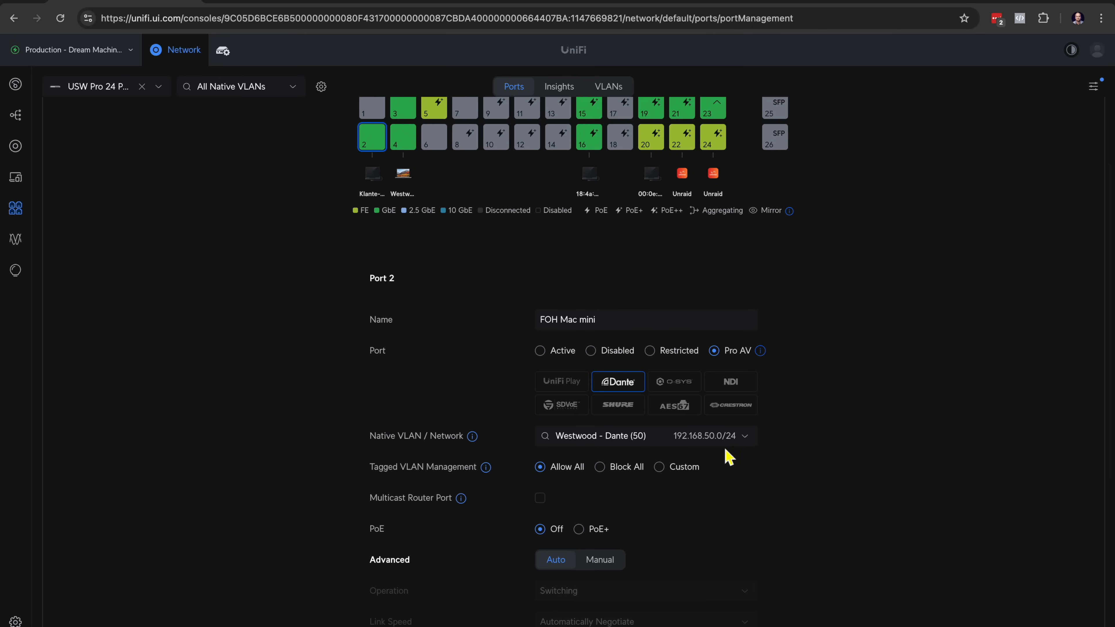
mouse_move(722, 448)
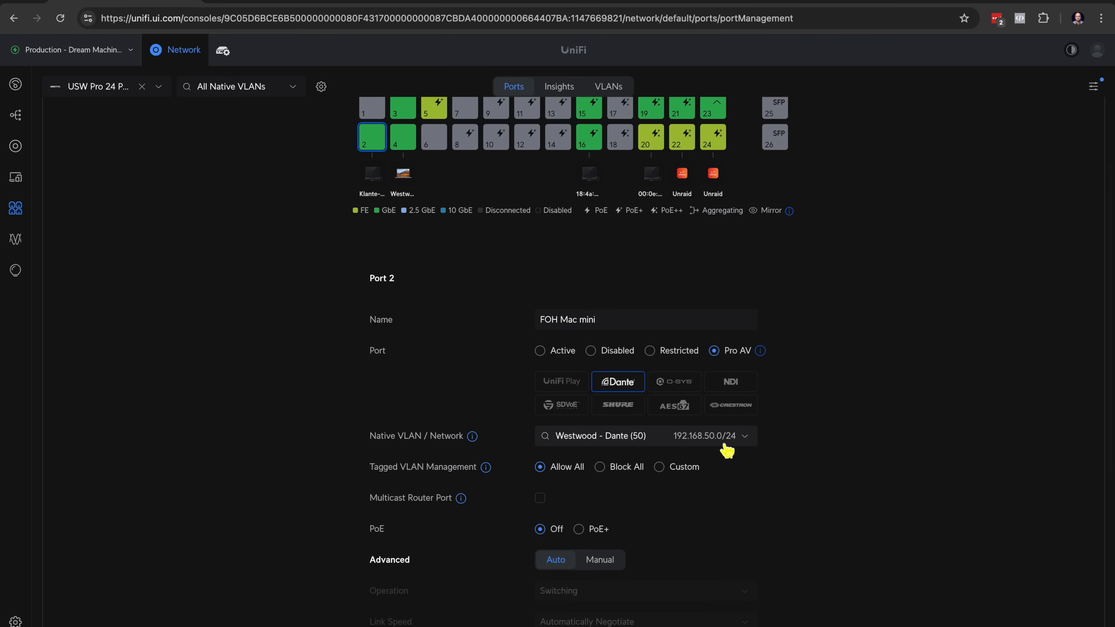
scroll(up, 3)
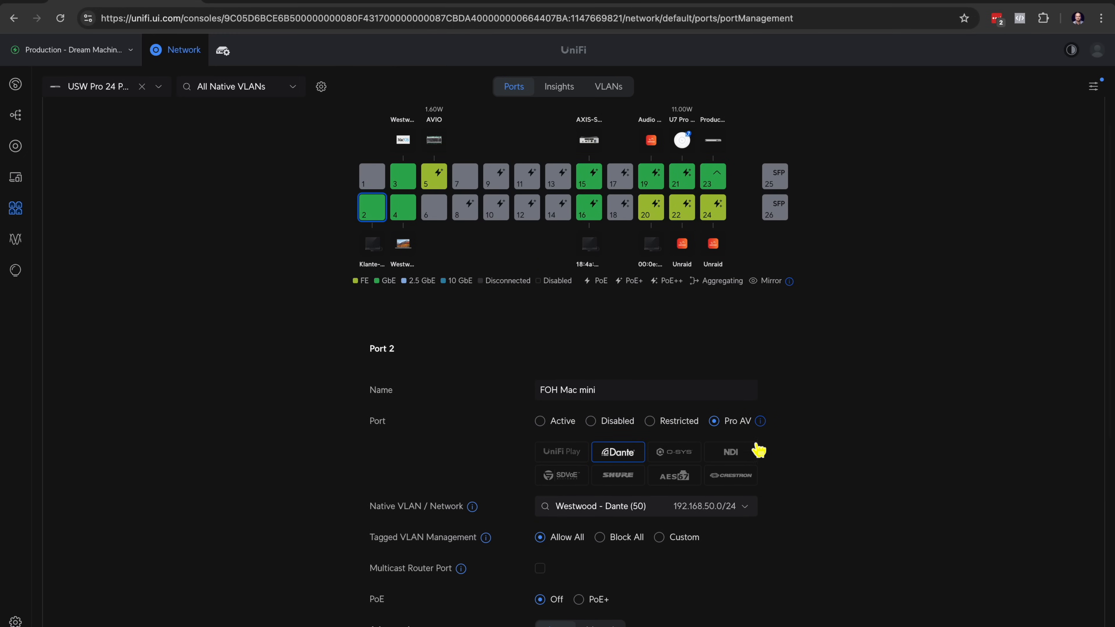
mouse_move(753, 450)
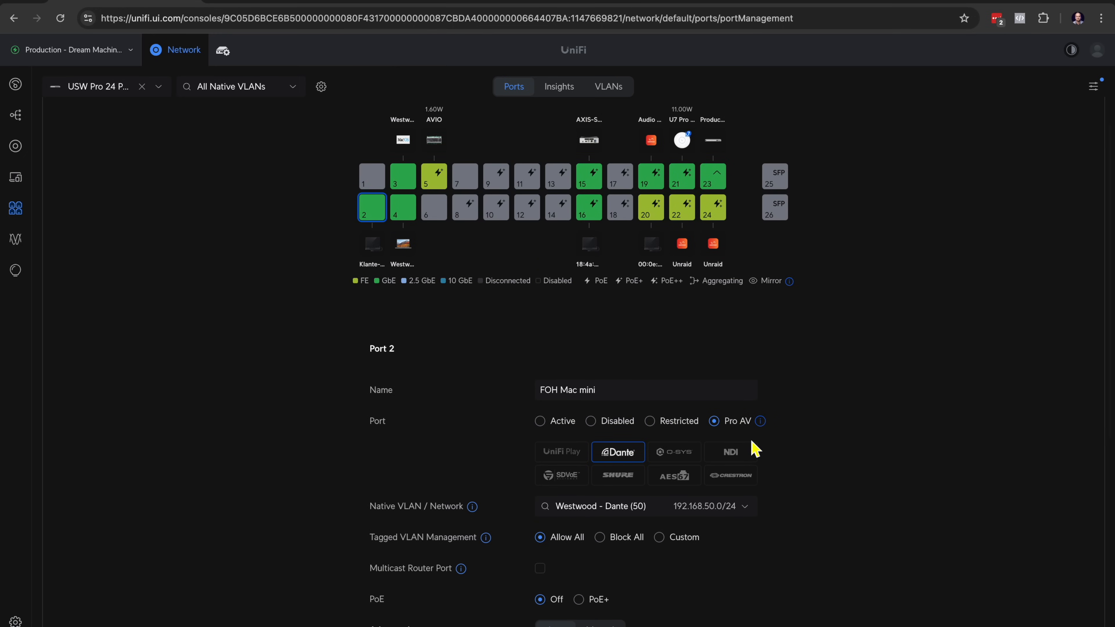
mouse_move(690, 519)
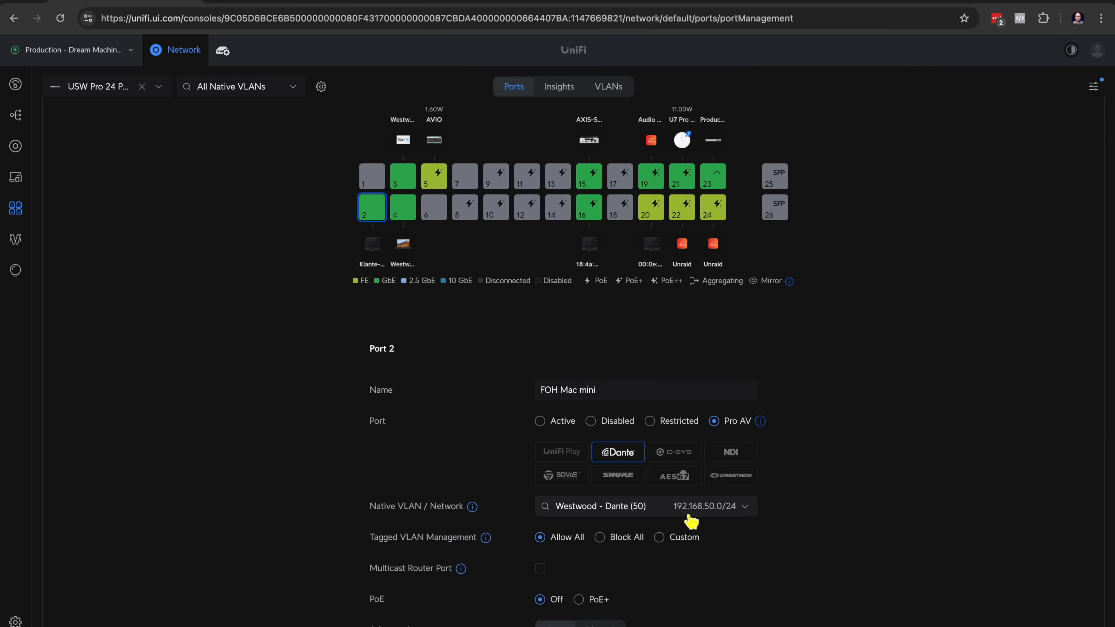
mouse_move(720, 521)
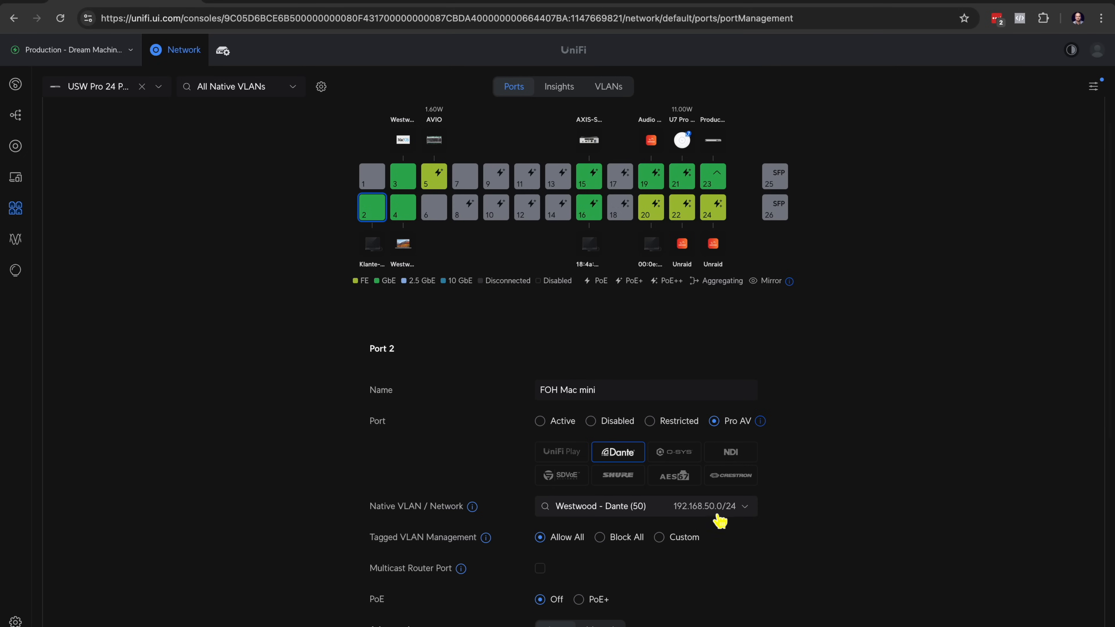
mouse_move(743, 504)
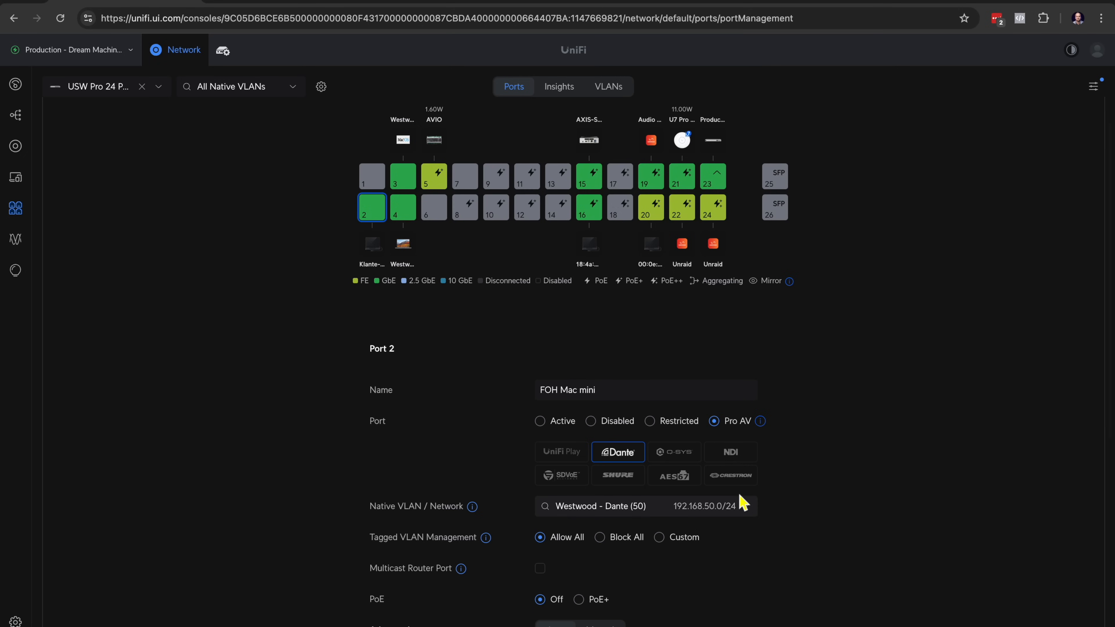
mouse_move(709, 476)
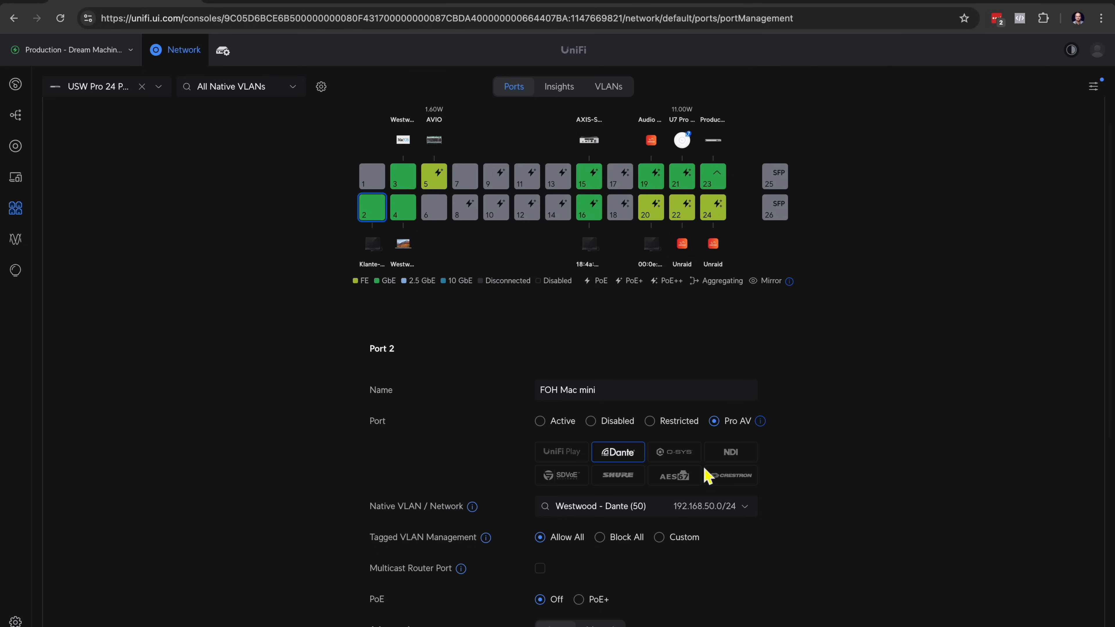
mouse_move(701, 513)
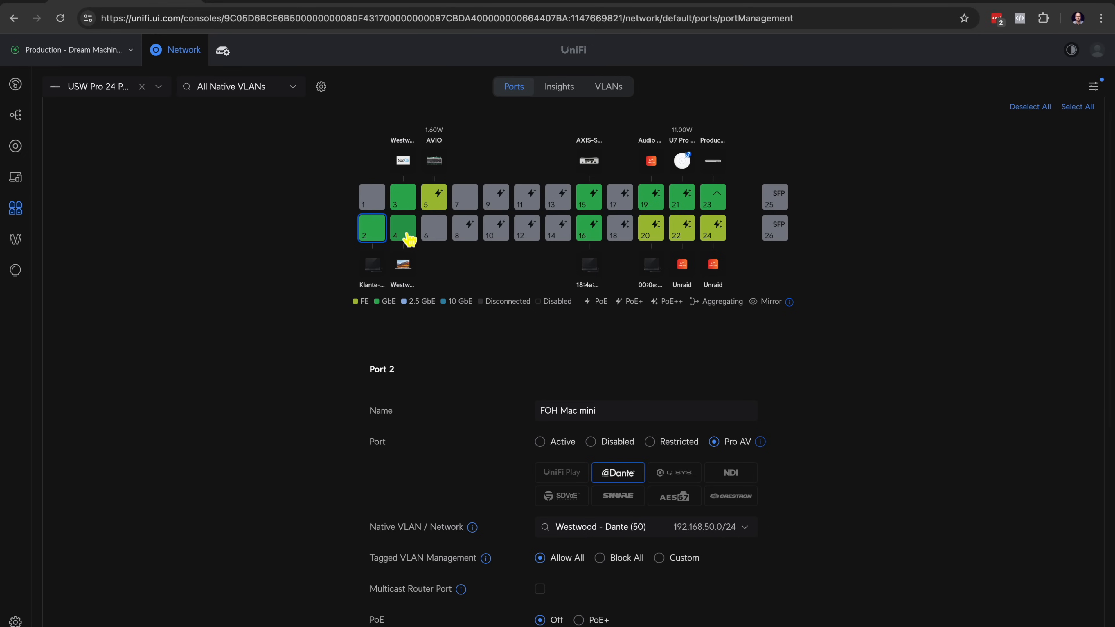
Deselect Port 2 and return to the Production site's topology map.
click(403, 228)
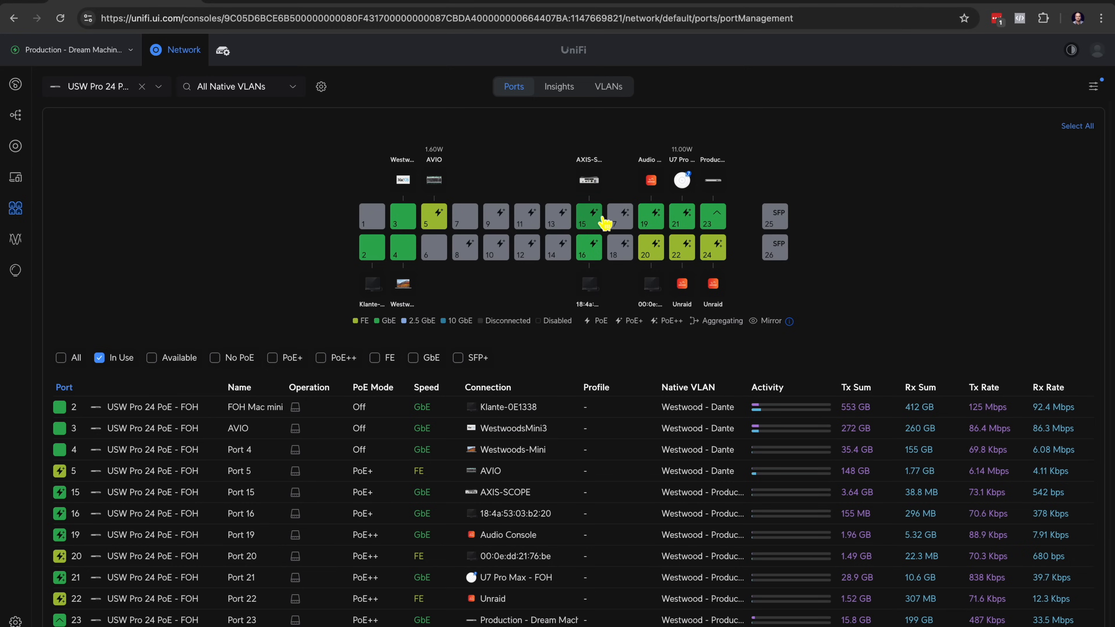
click(589, 216)
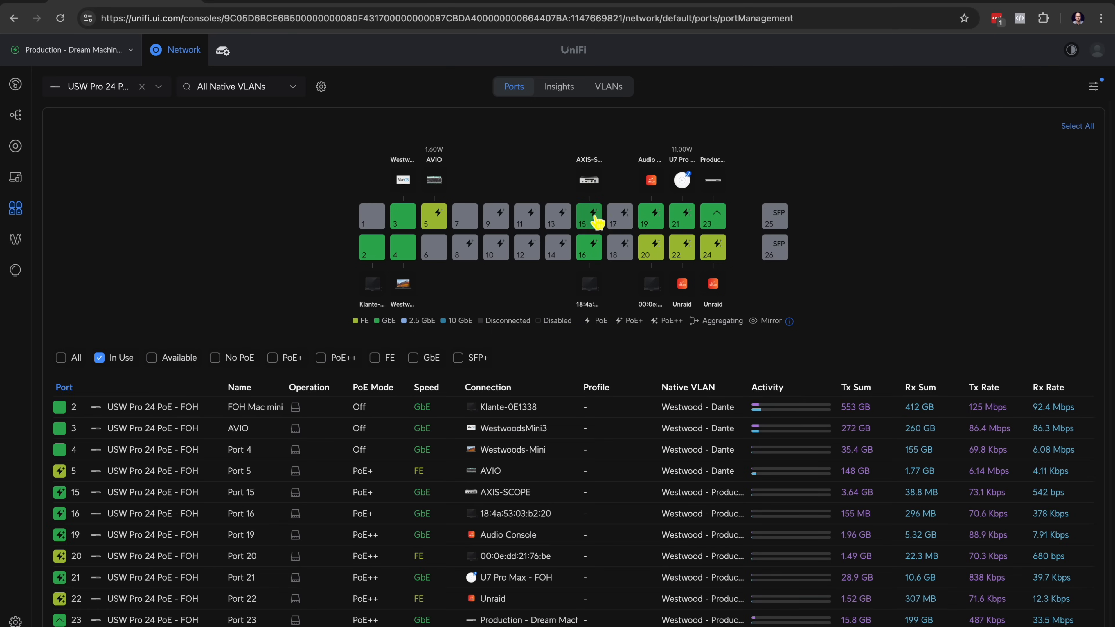
mouse_move(604, 257)
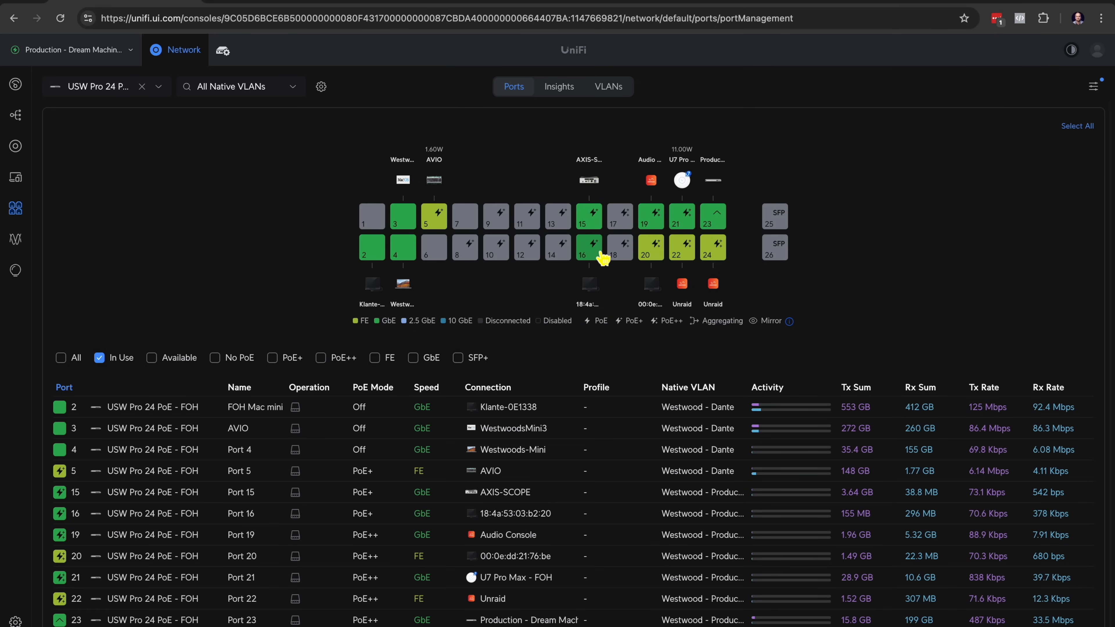
mouse_move(339, 260)
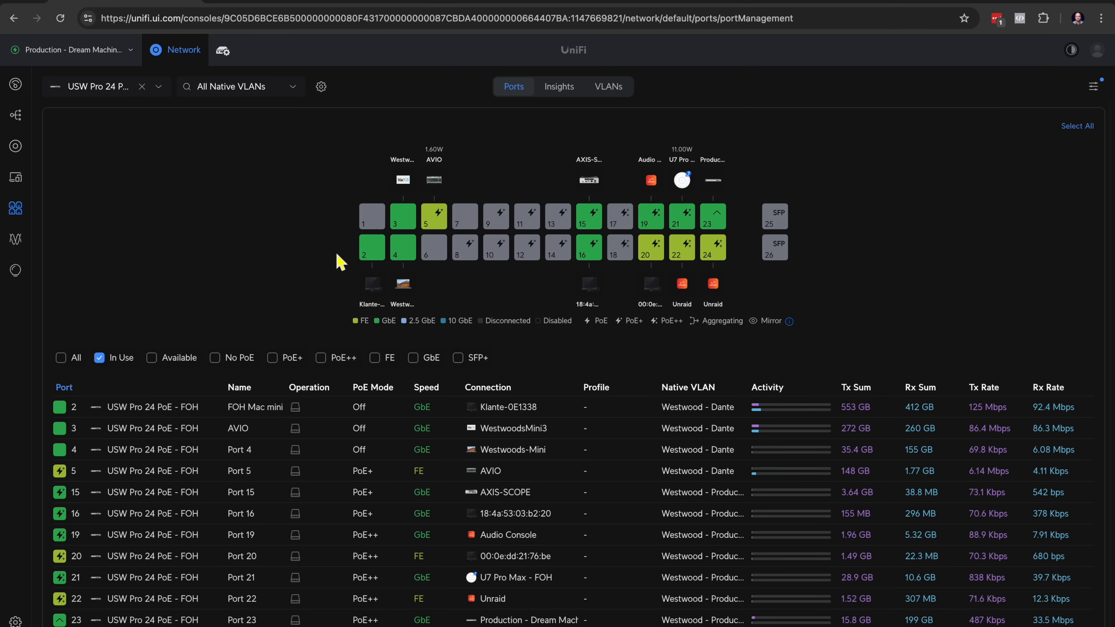
click(15, 114)
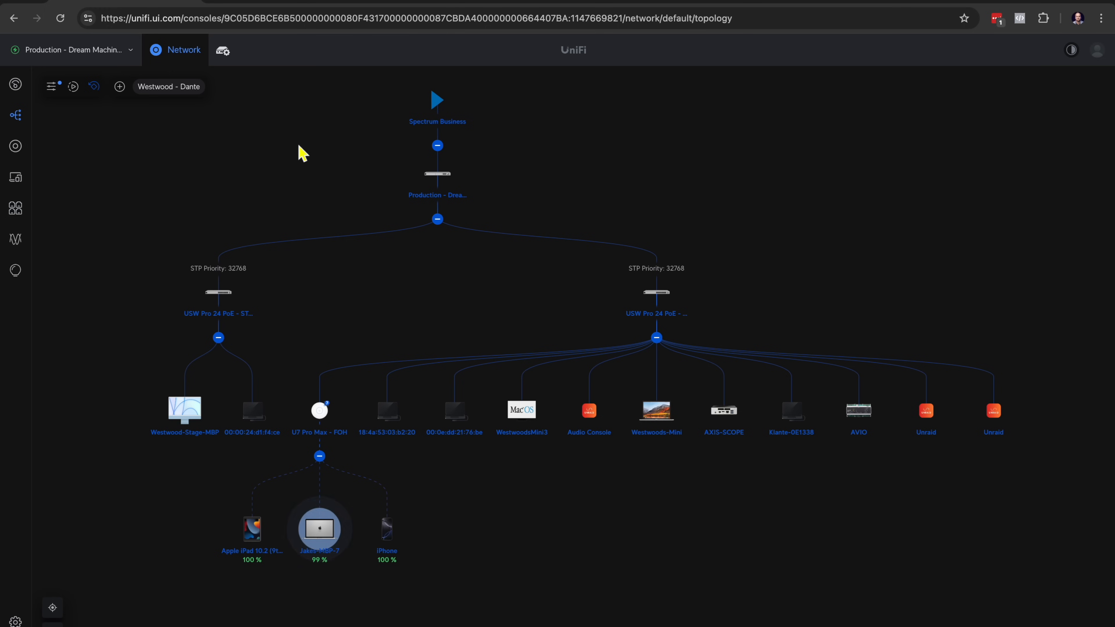